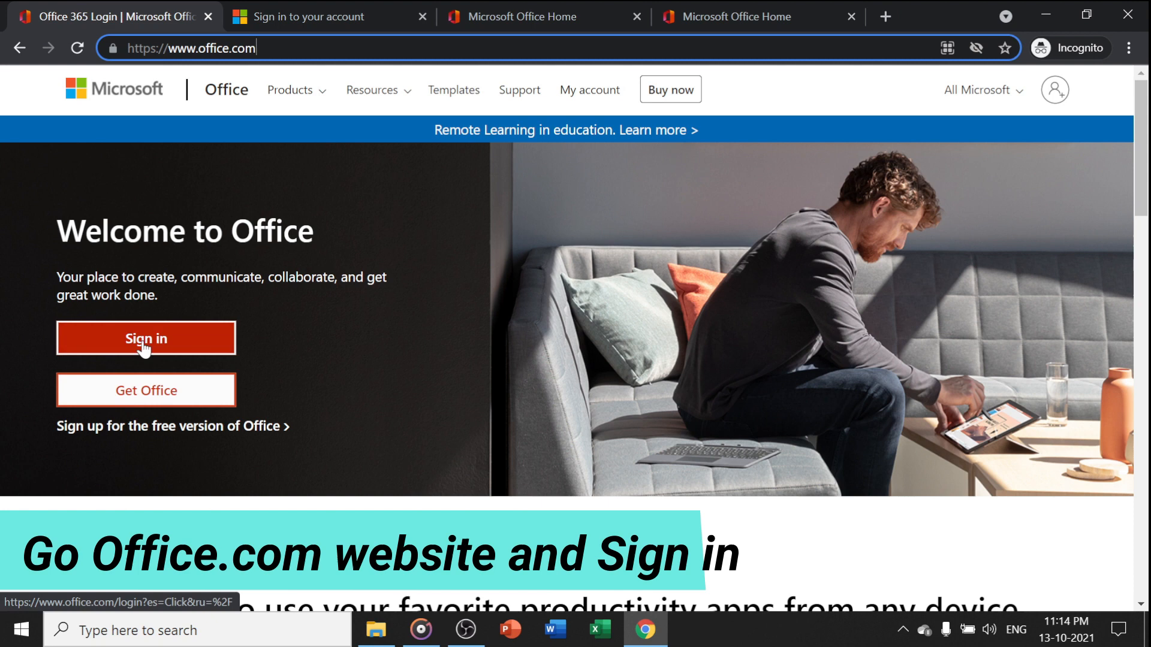
Go from the Office.com welcome page to the Microsoft sign-in page.
left_click(146, 338)
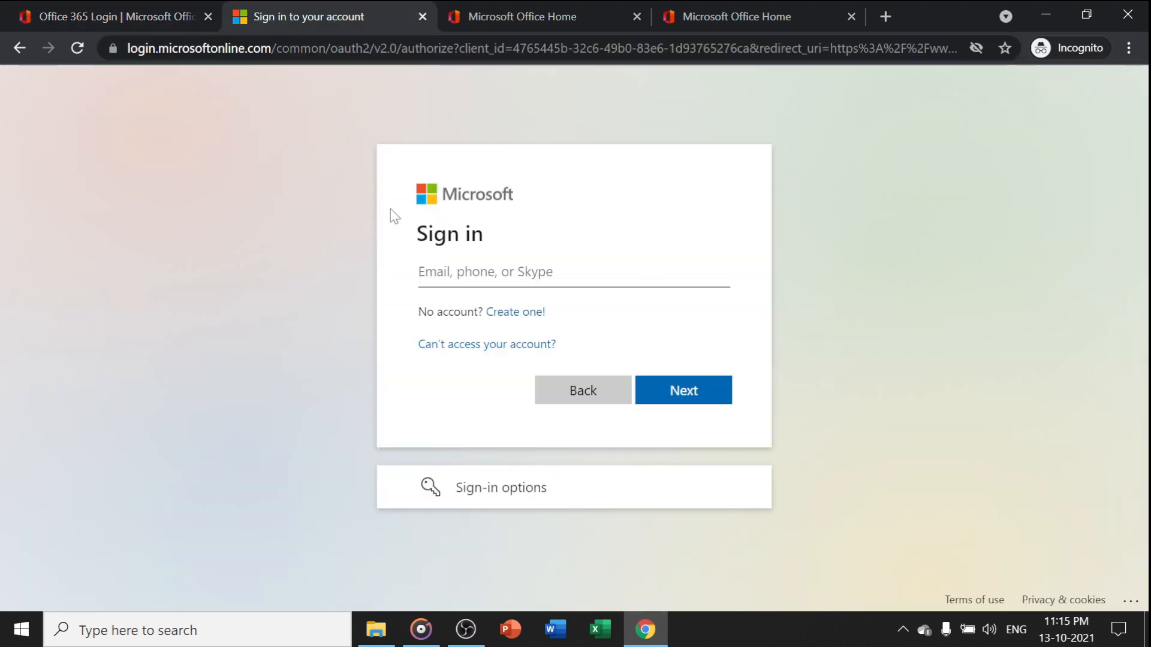
mouse_move(579, 345)
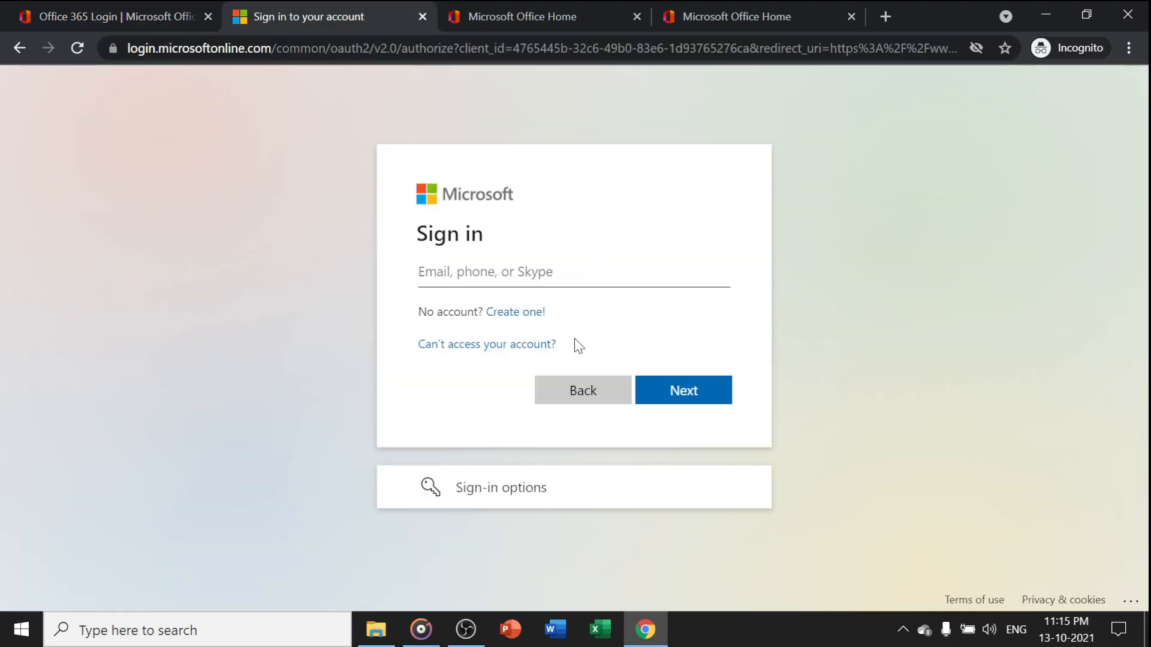
mouse_move(514, 311)
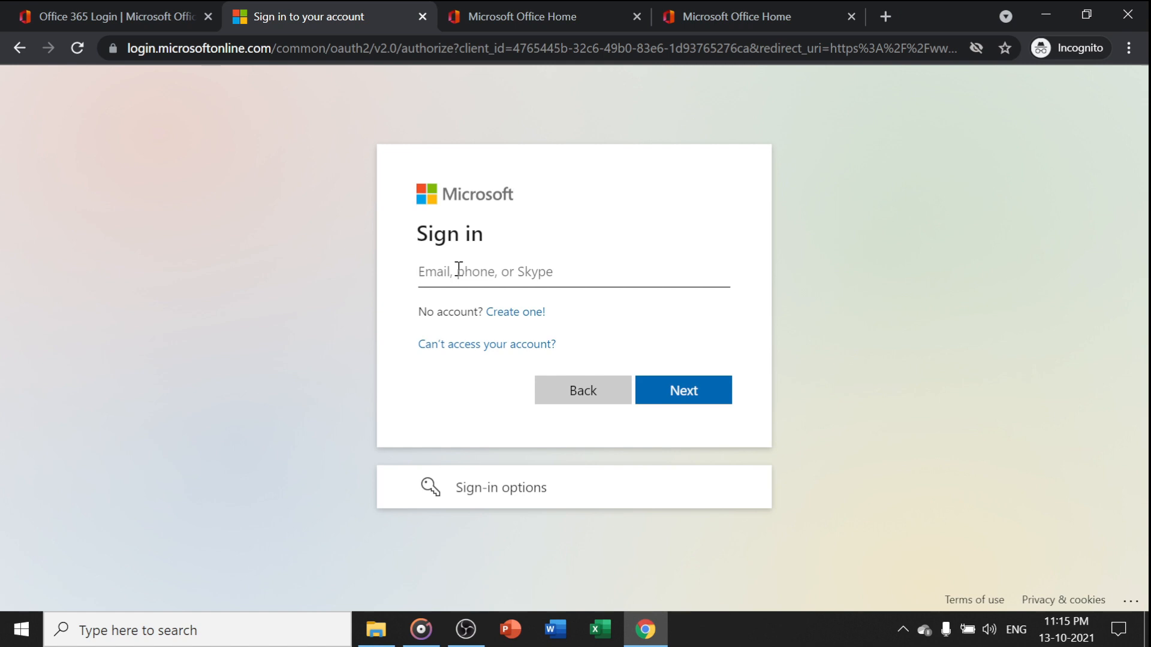
Switch to the signed-in Microsoft Office Home tab and close the Go premium slides.
left_click(523, 16)
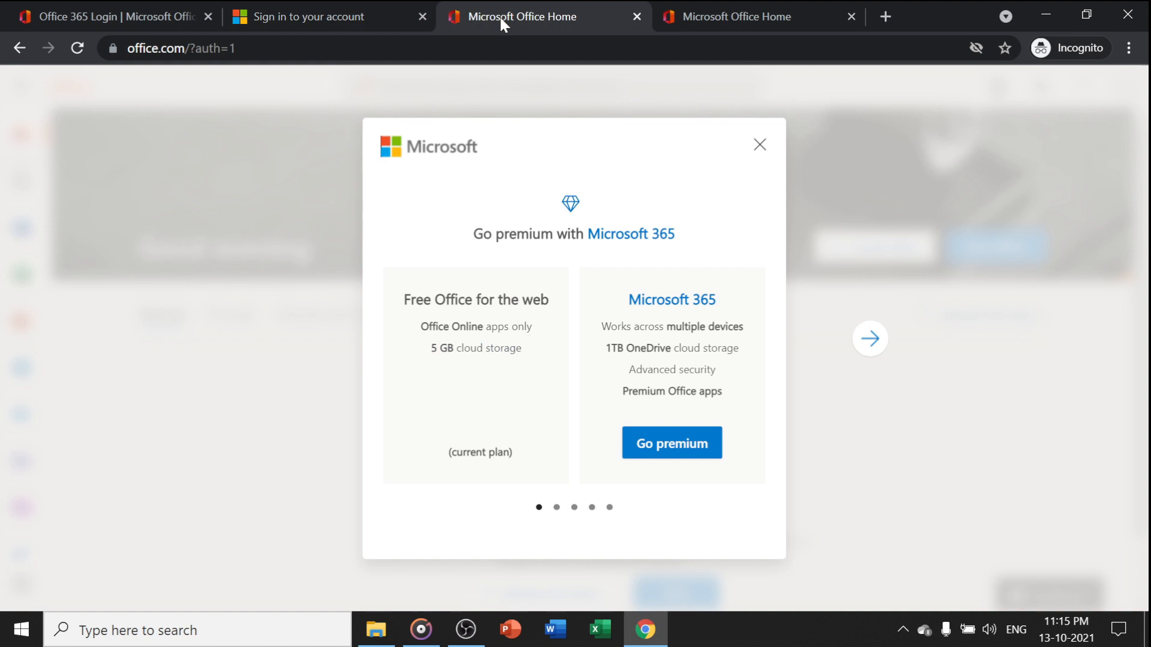
mouse_move(571, 255)
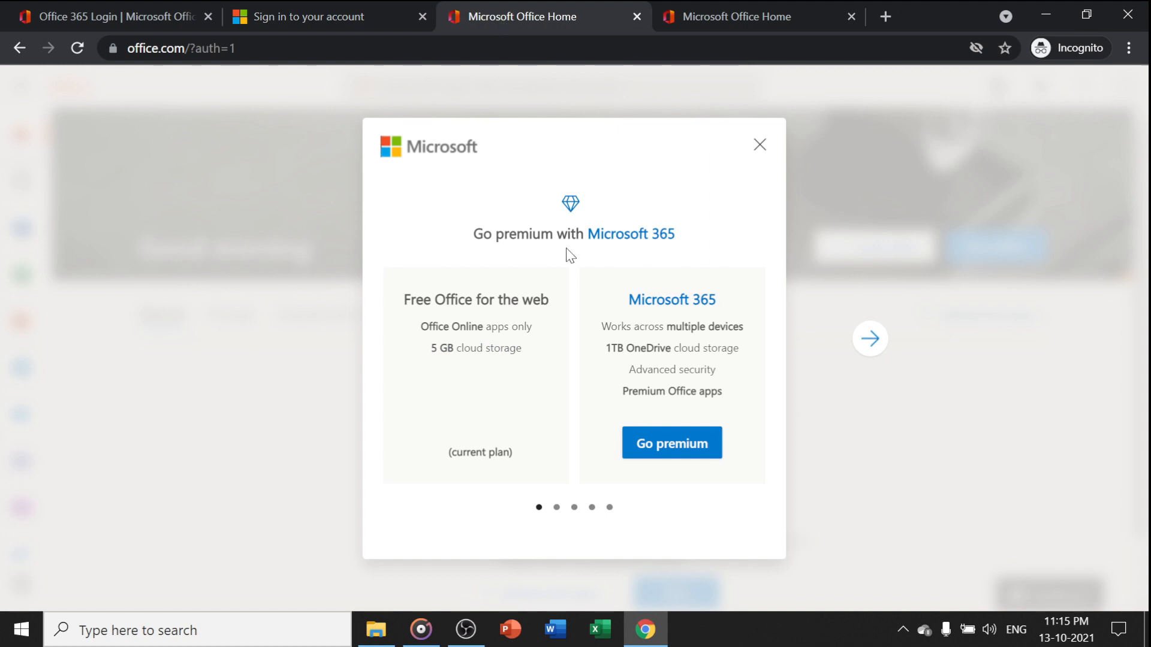
mouse_move(406, 304)
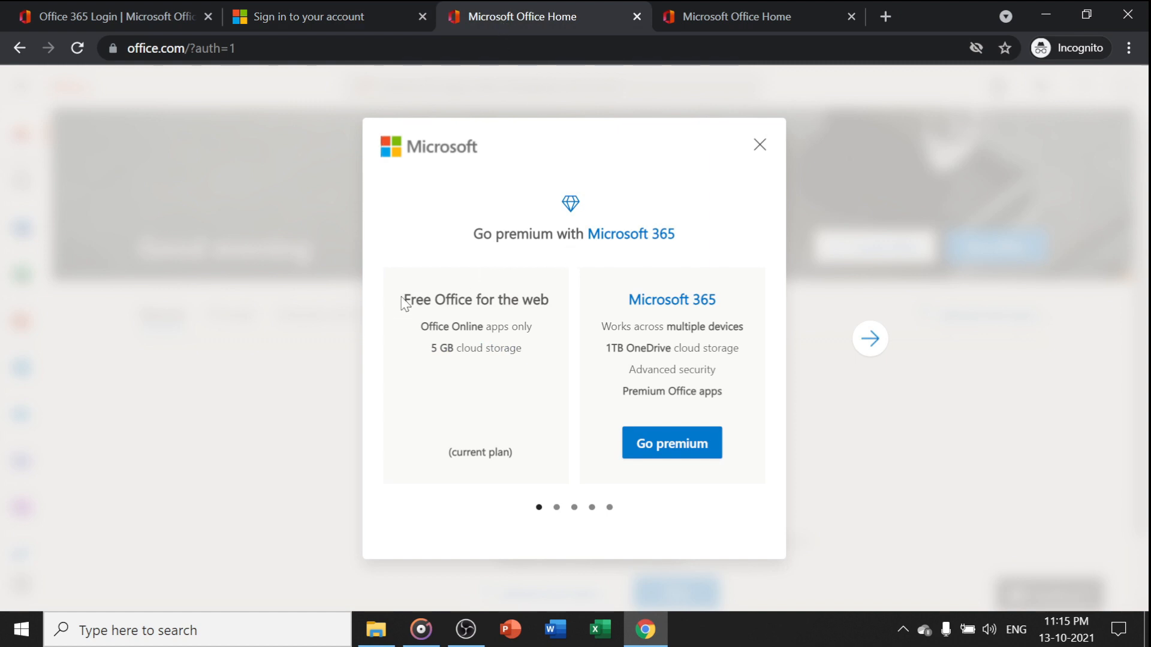
mouse_move(509, 369)
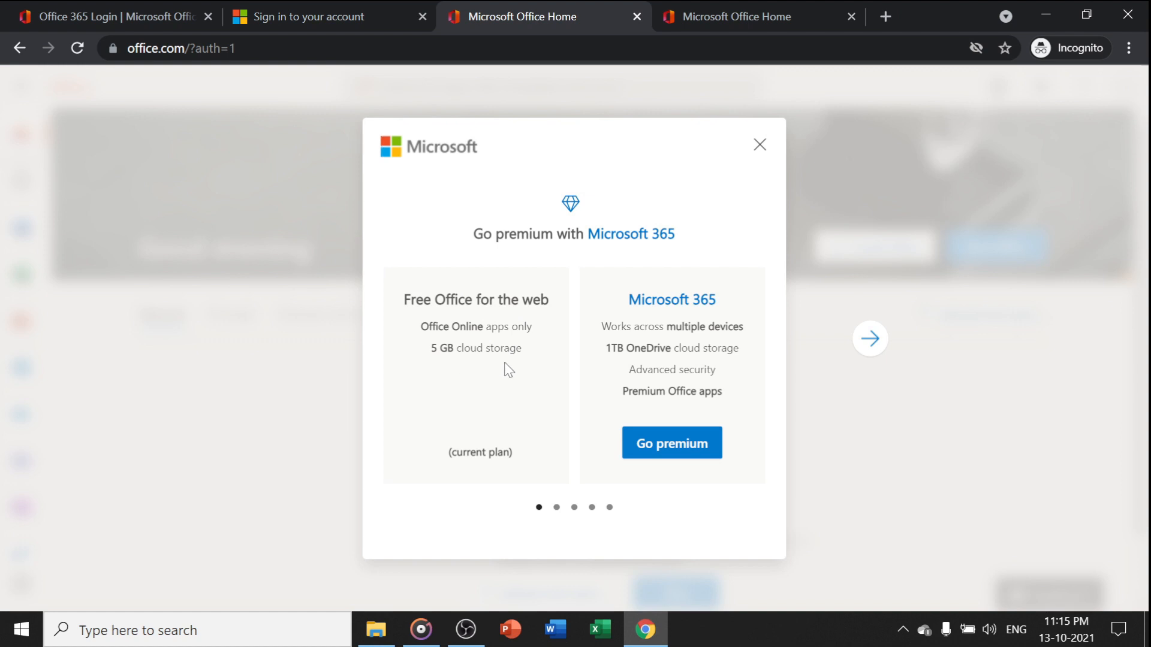
mouse_move(497, 343)
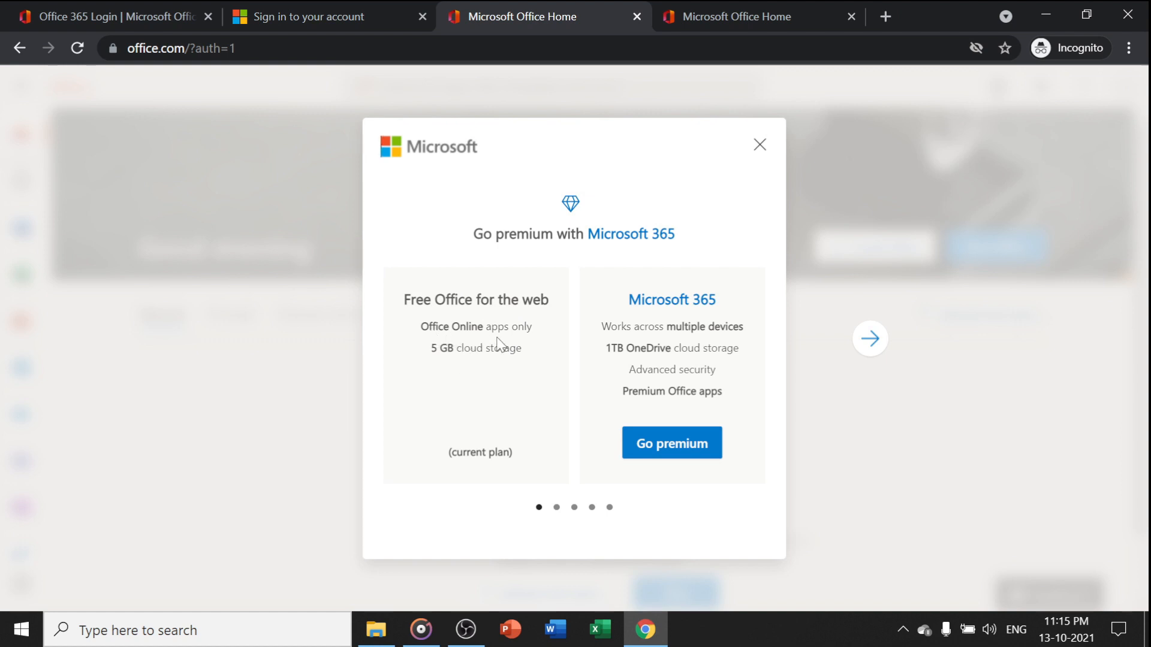
left_click(870, 338)
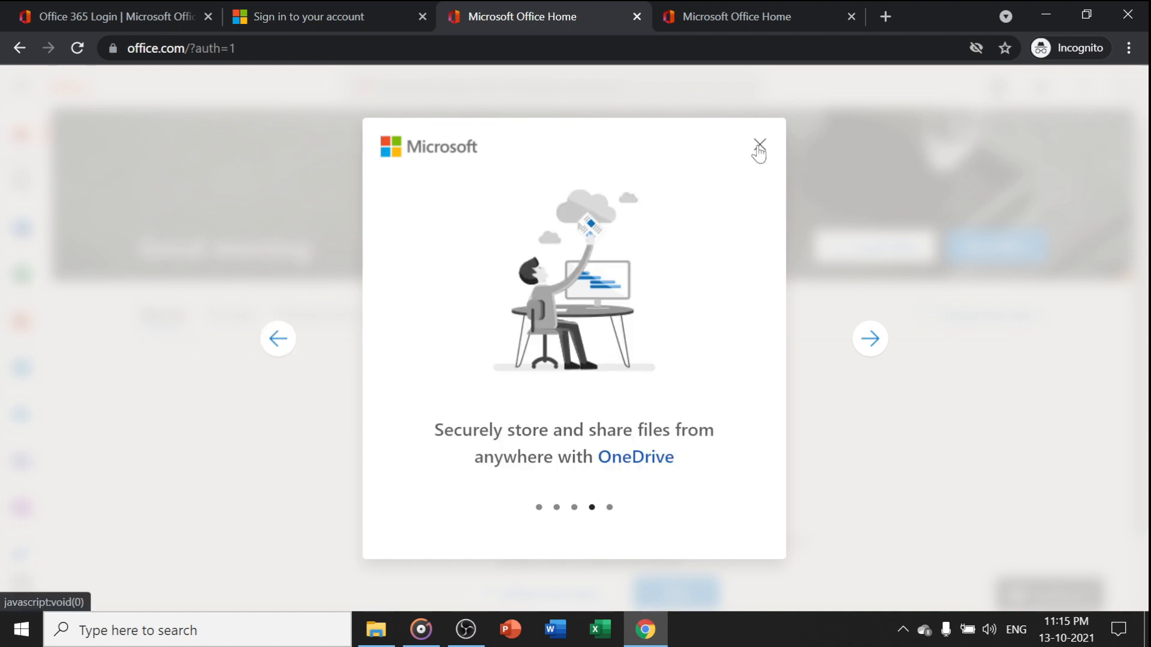
left_click(759, 144)
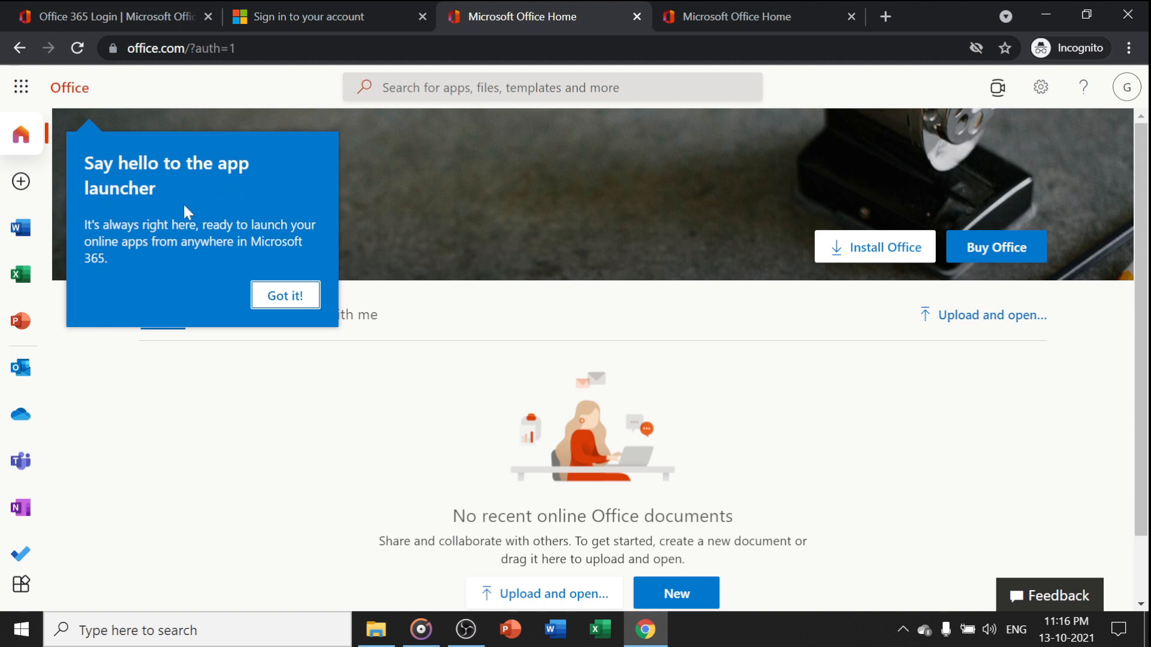
Dismiss the app launcher tip with Got it!
left_click(285, 295)
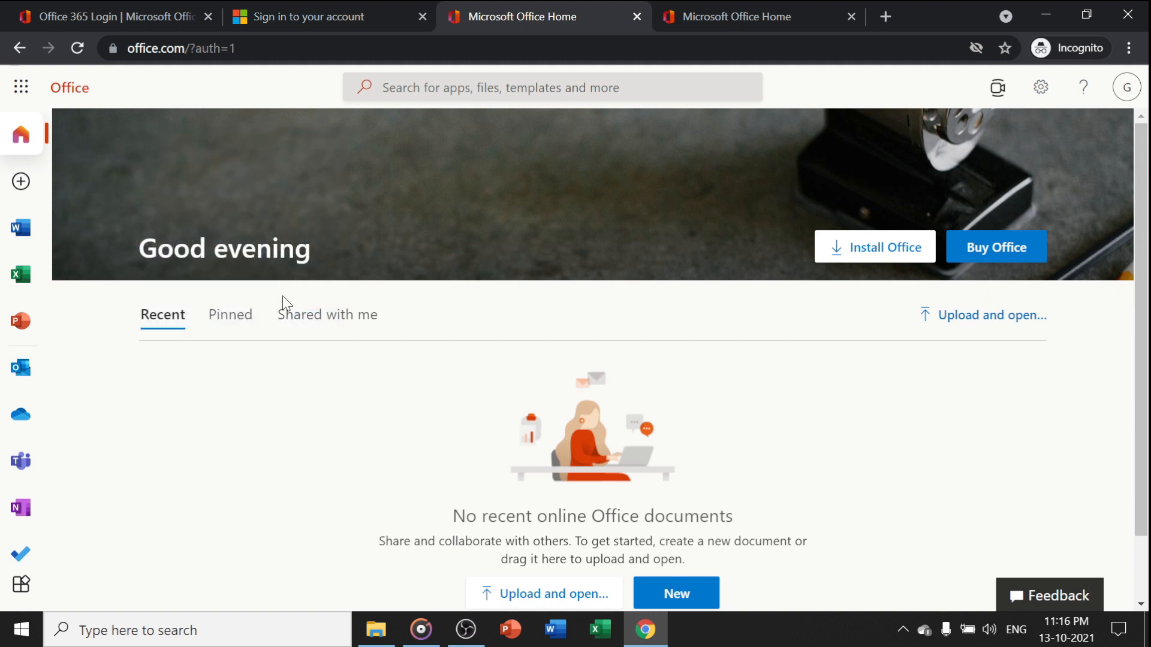
mouse_move(997, 246)
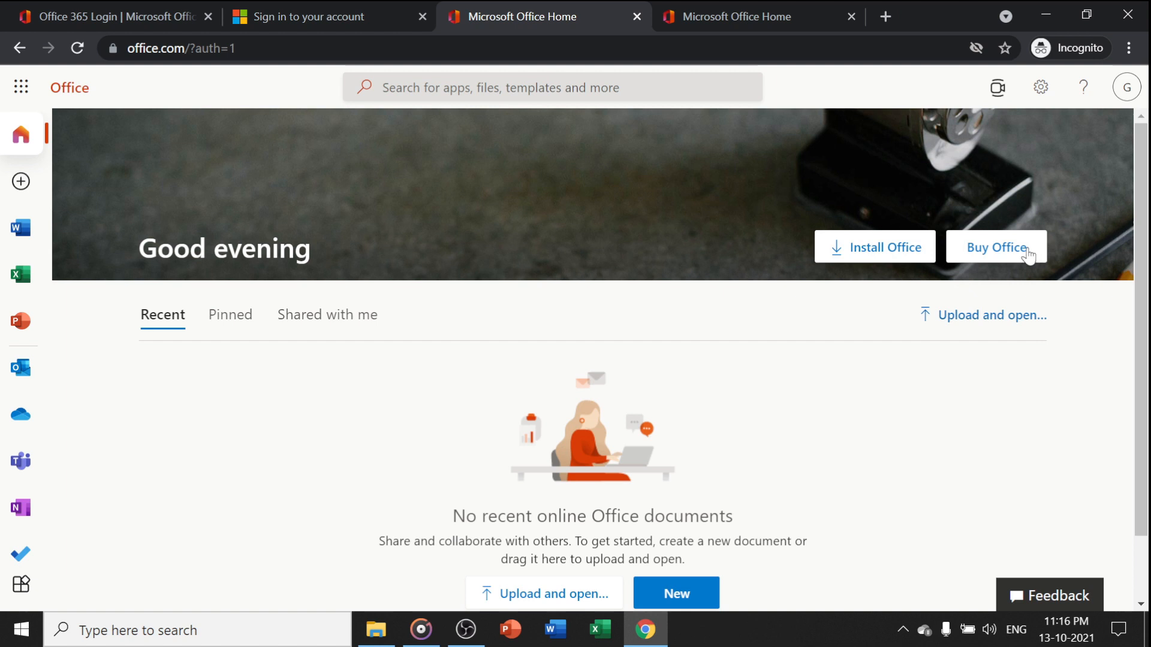
mouse_move(979, 262)
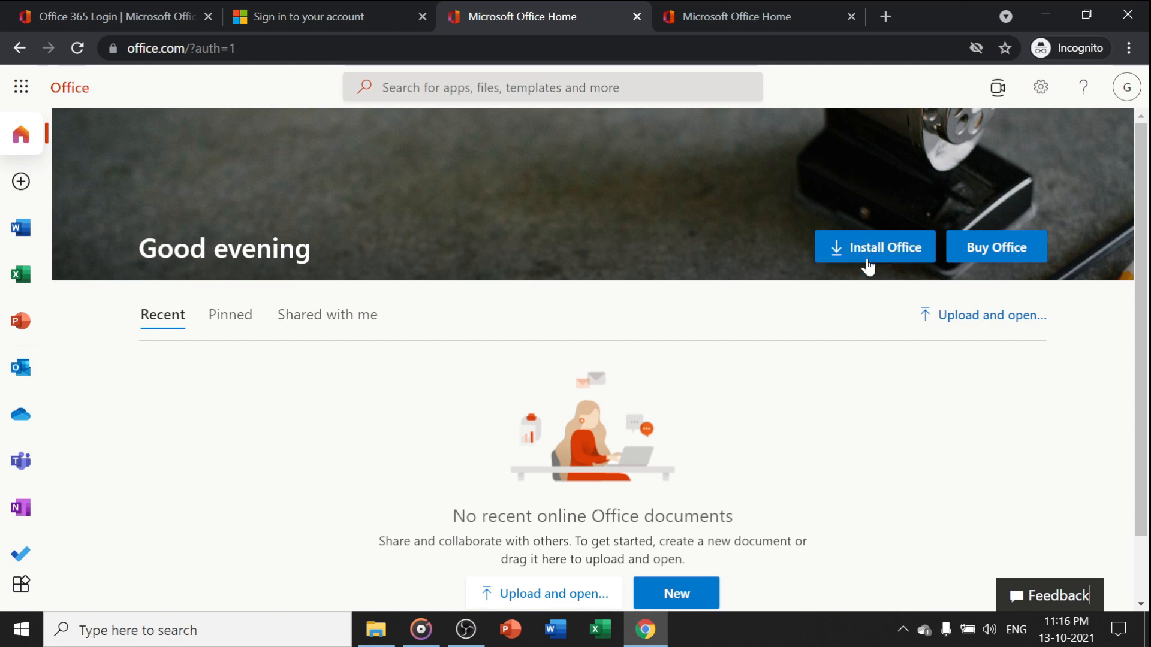
mouse_move(871, 301)
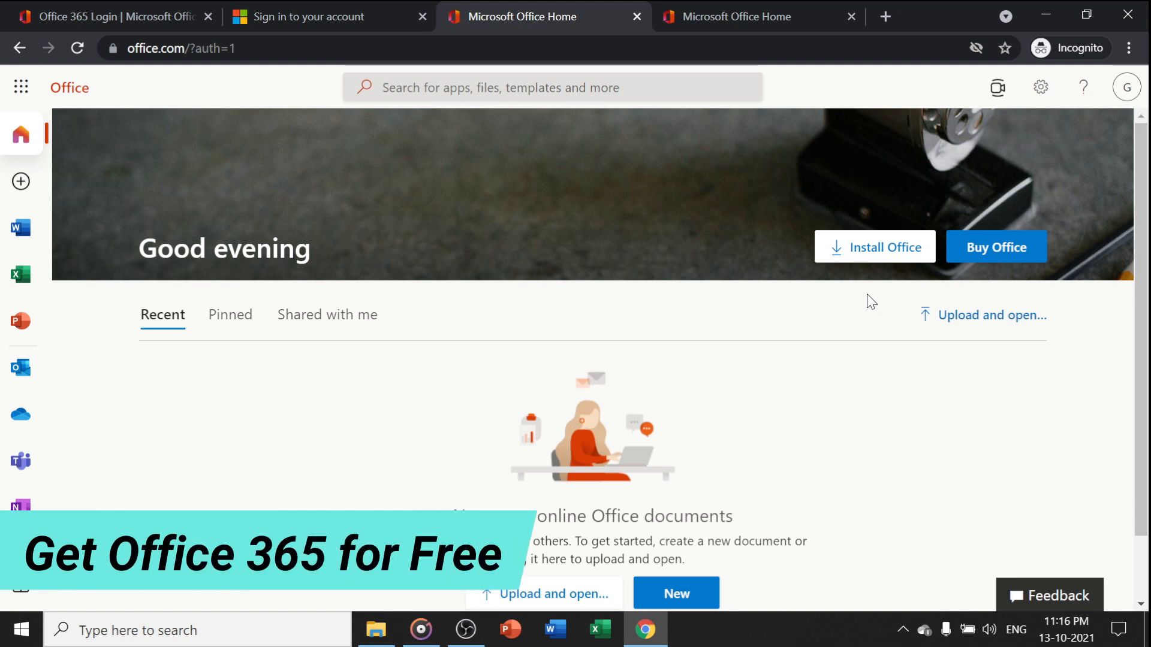
mouse_move(484, 402)
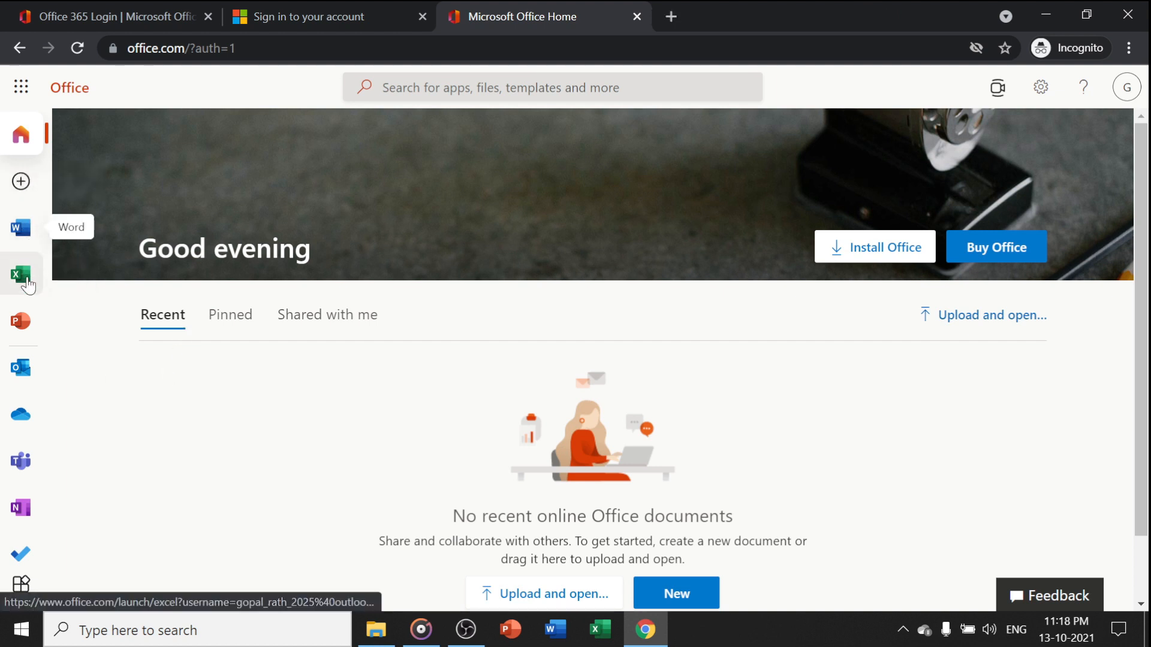
mouse_move(20, 367)
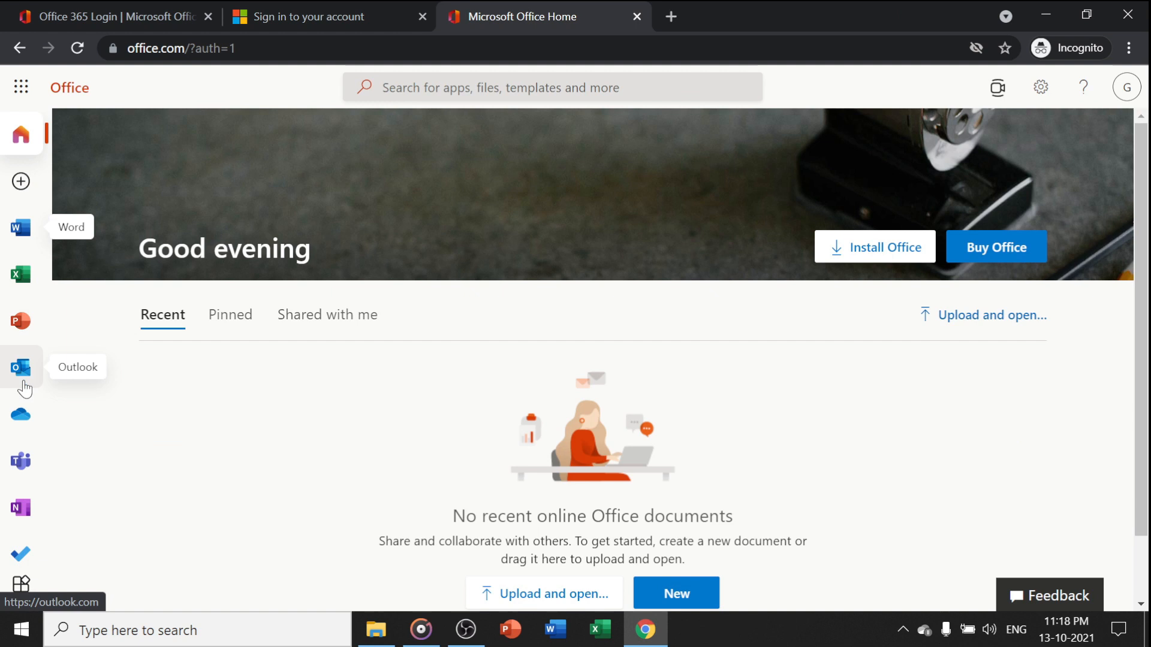
mouse_move(21, 507)
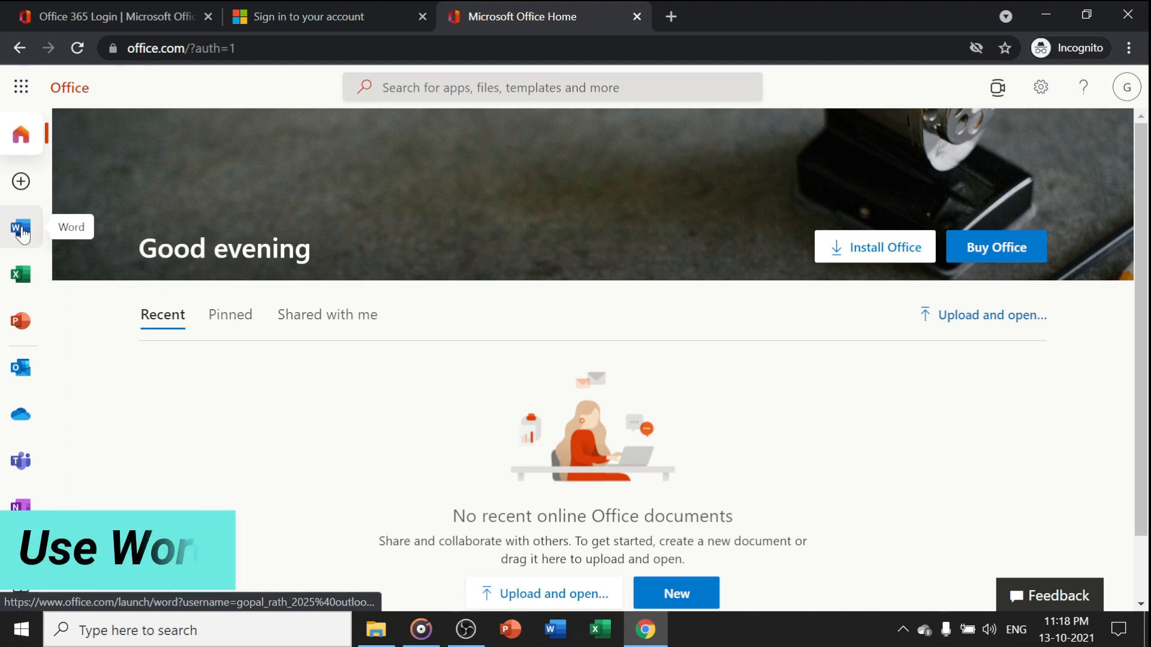
Open Word from the left rail in a new tab and complete Verify.
right_click(20, 229)
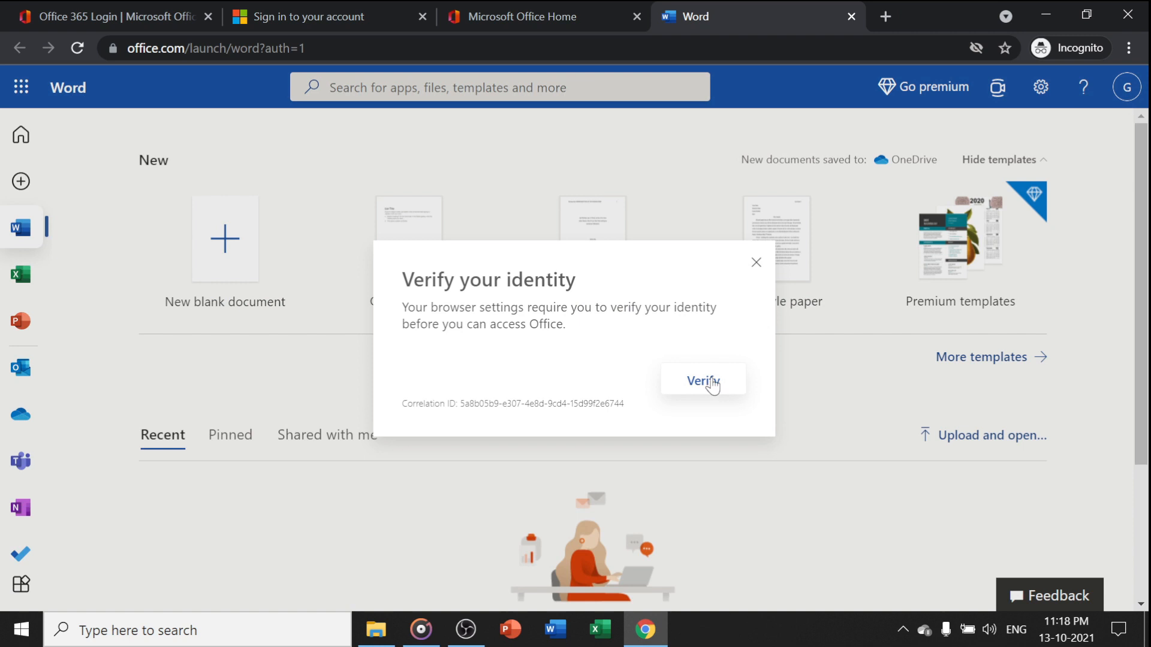
left_click(701, 381)
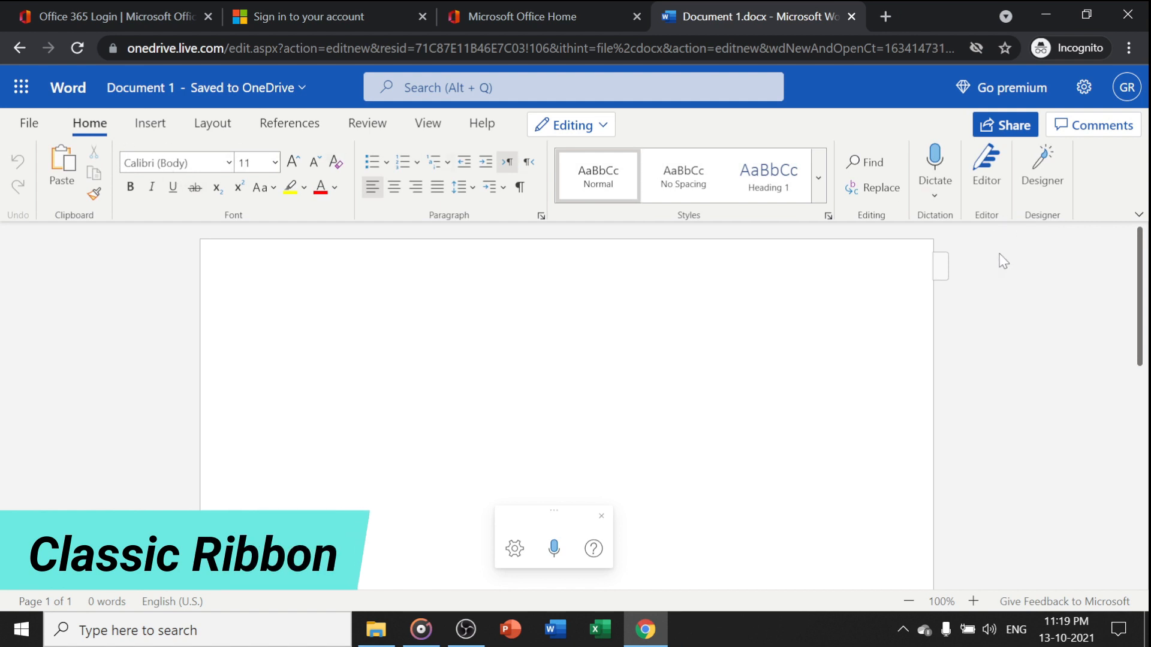
Set font size 48 and type "Hello, This Word 365 and its completely Free".
left_click(1139, 215)
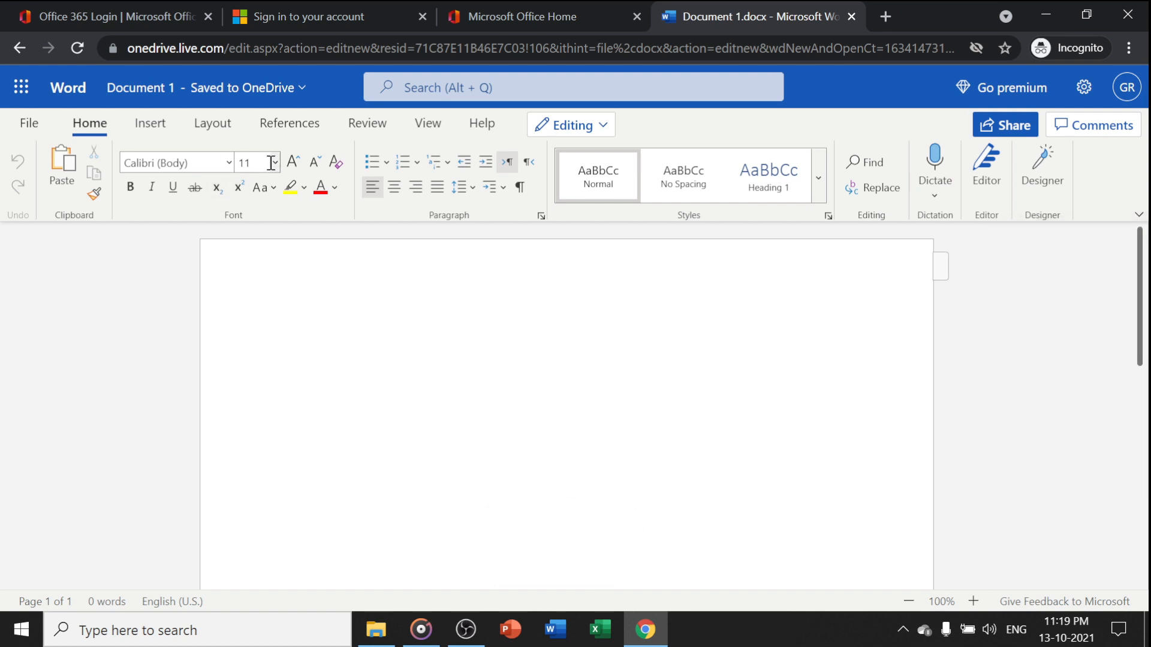
type("48")
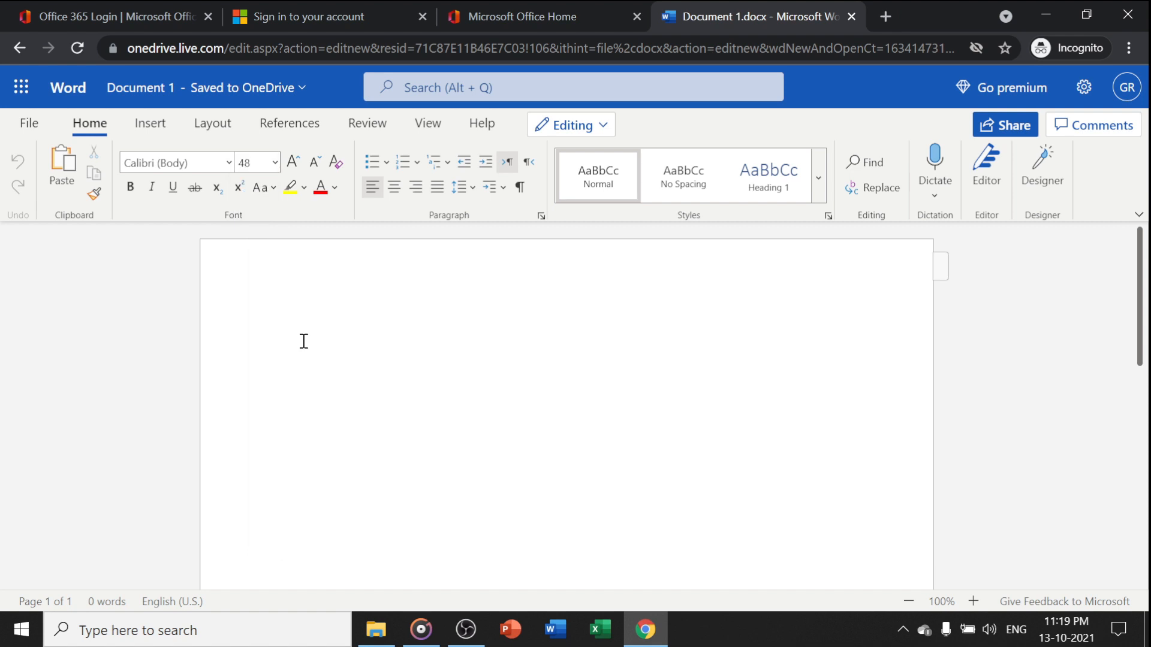
type("Hello, This Word 365")
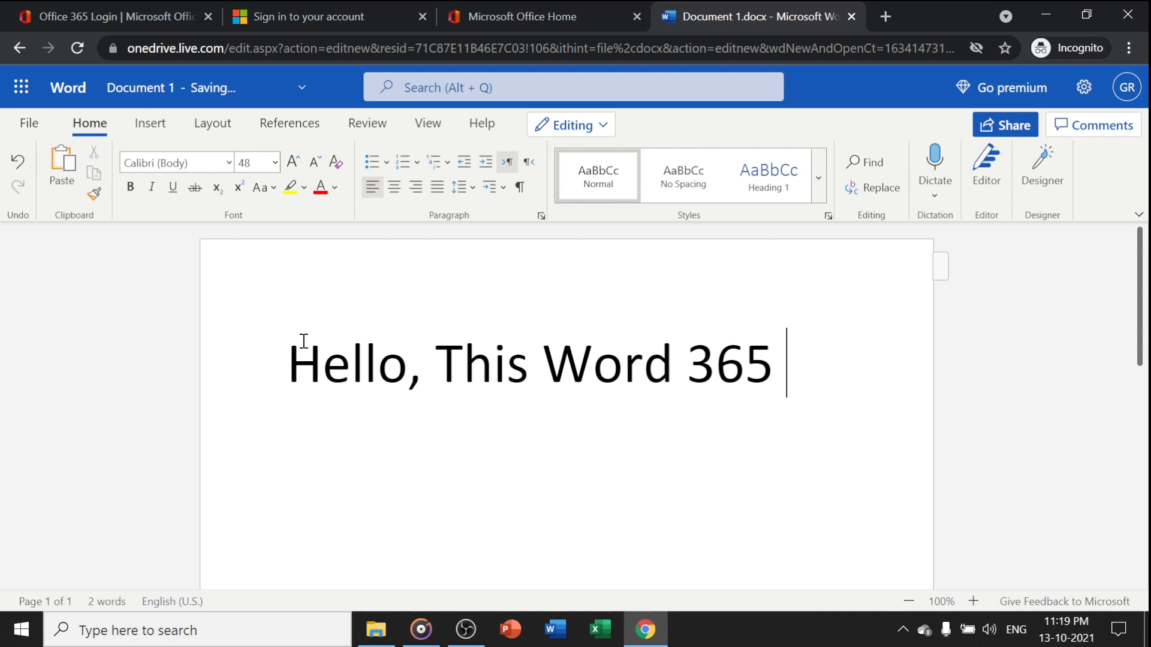
type("and its com")
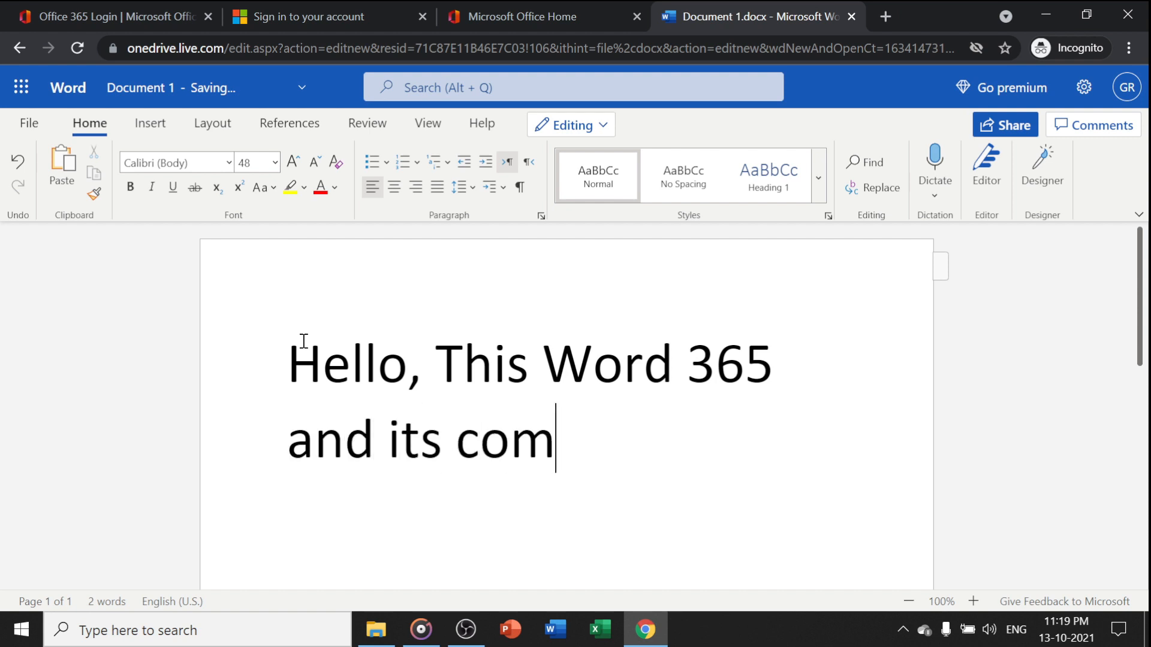
type("pletely Free")
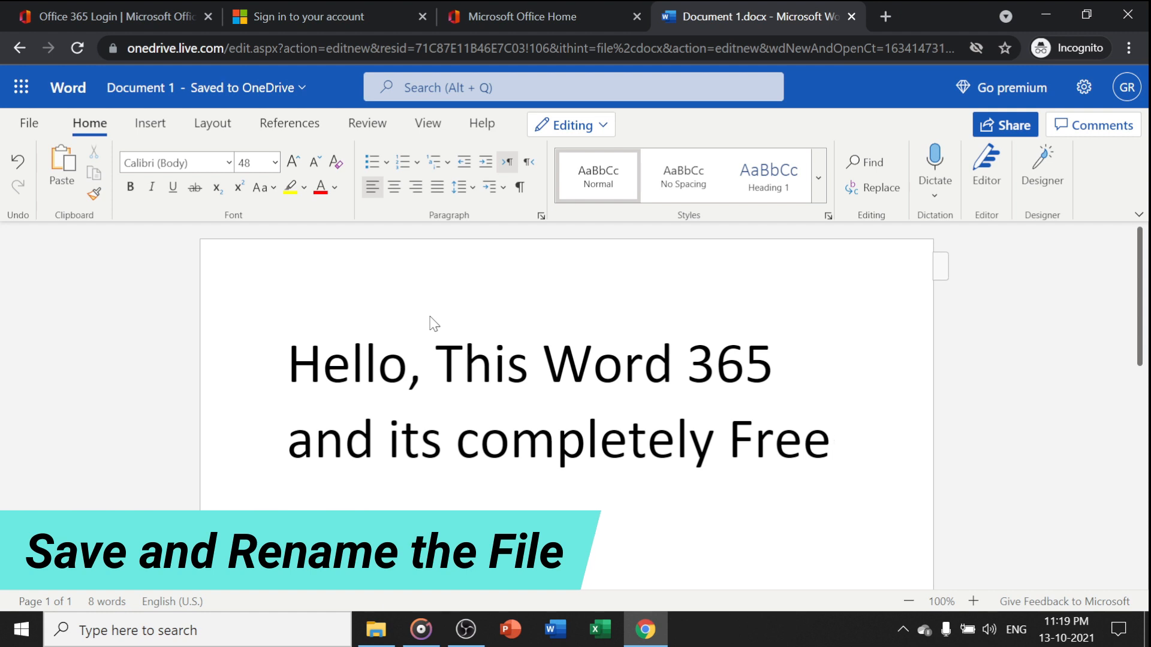
Change the document title from Document 1 to "My Word File".
left_click(206, 87)
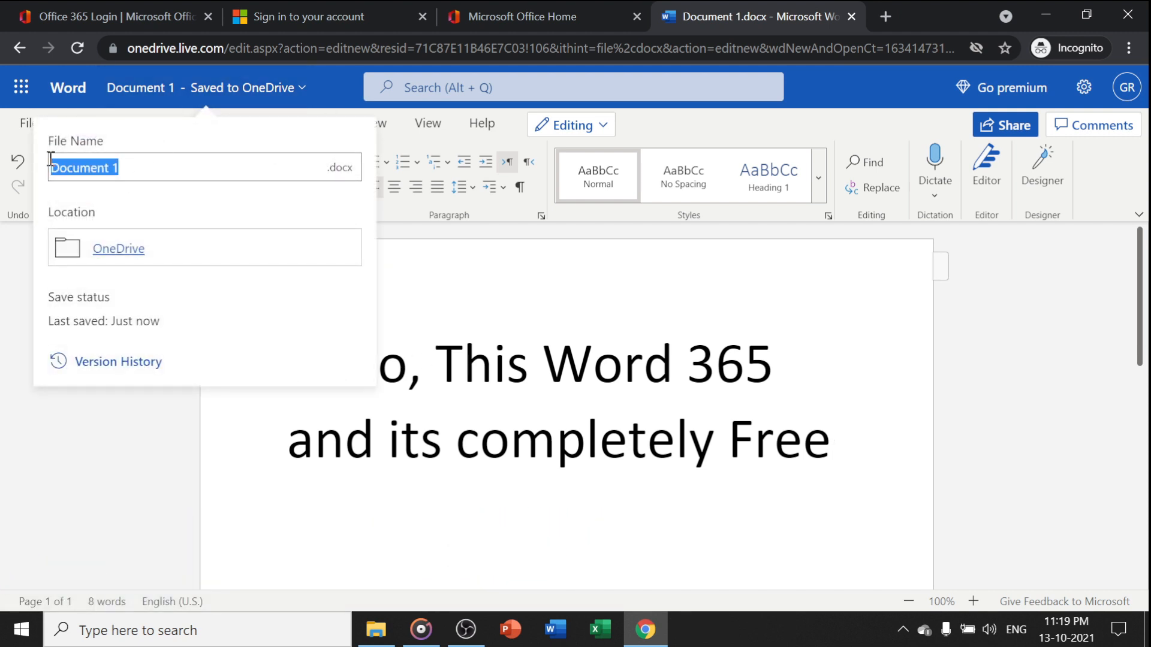
type("My")
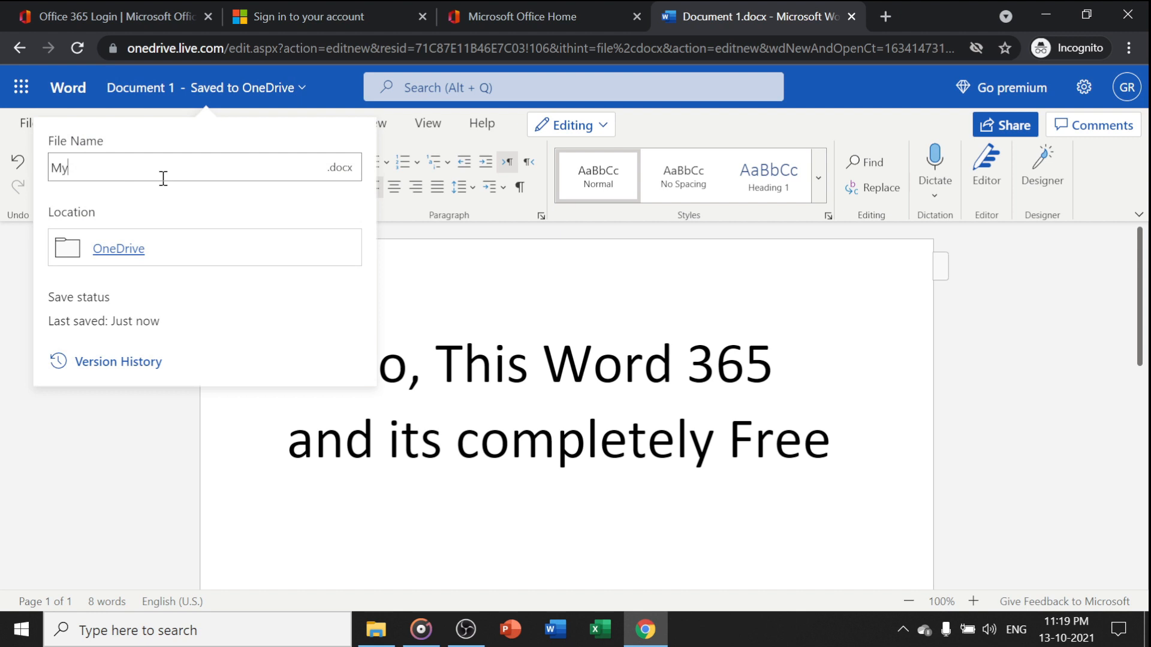
type("Word")
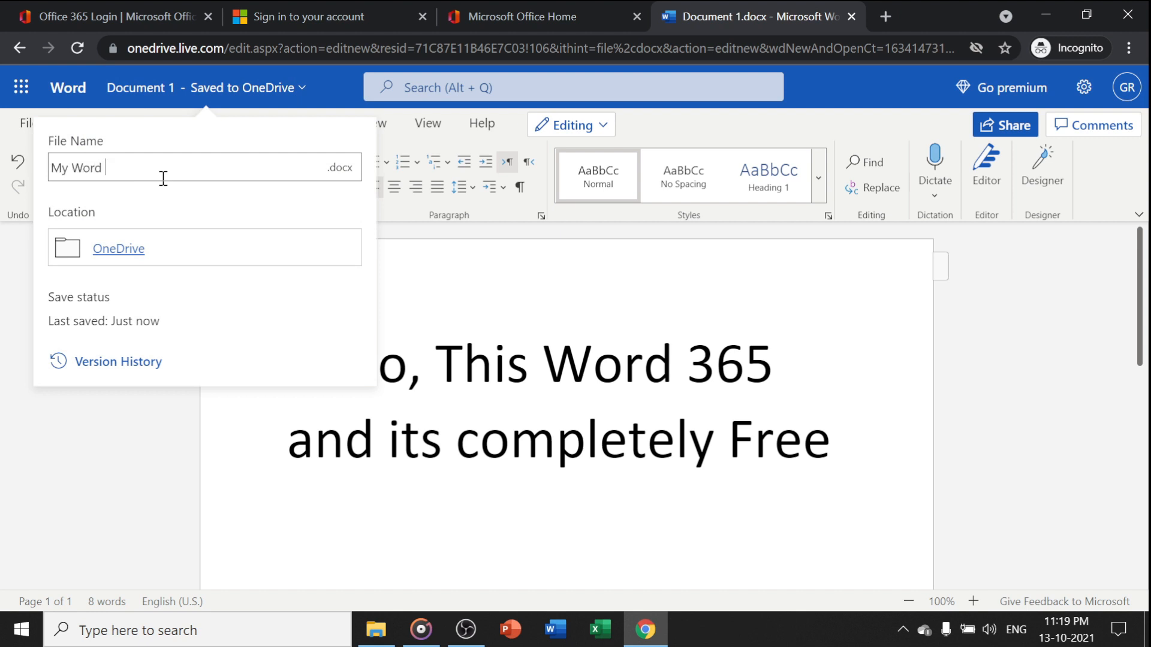
type("File")
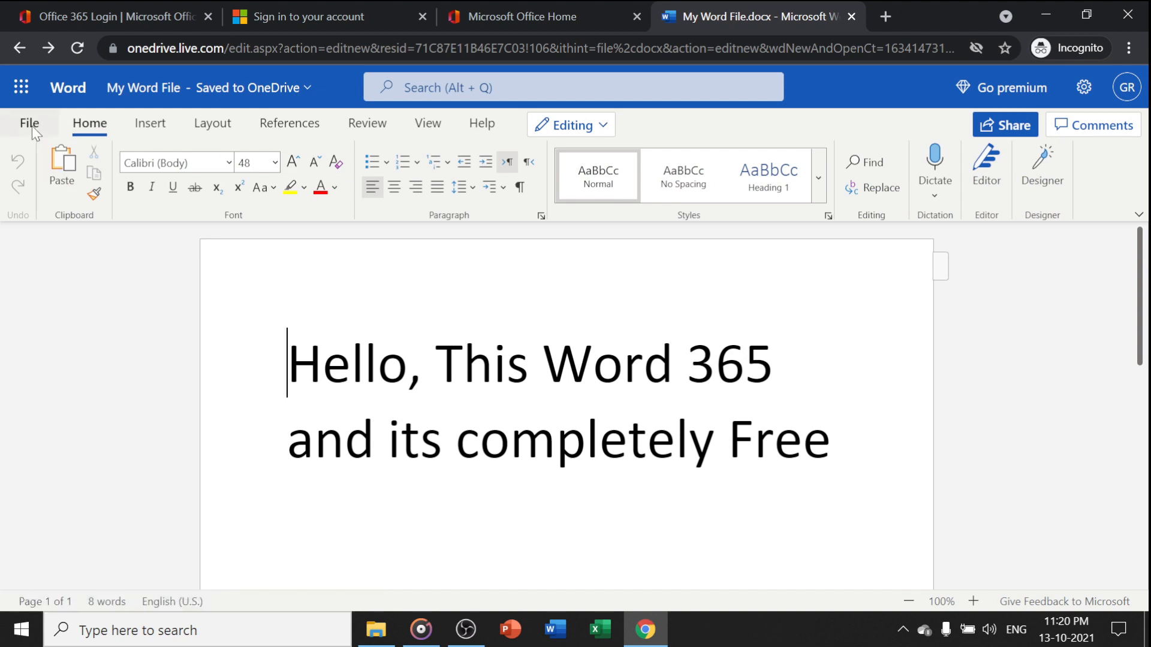
Request a downloaded copy of My Word File via File > Save as > Download a Copy.
left_click(29, 123)
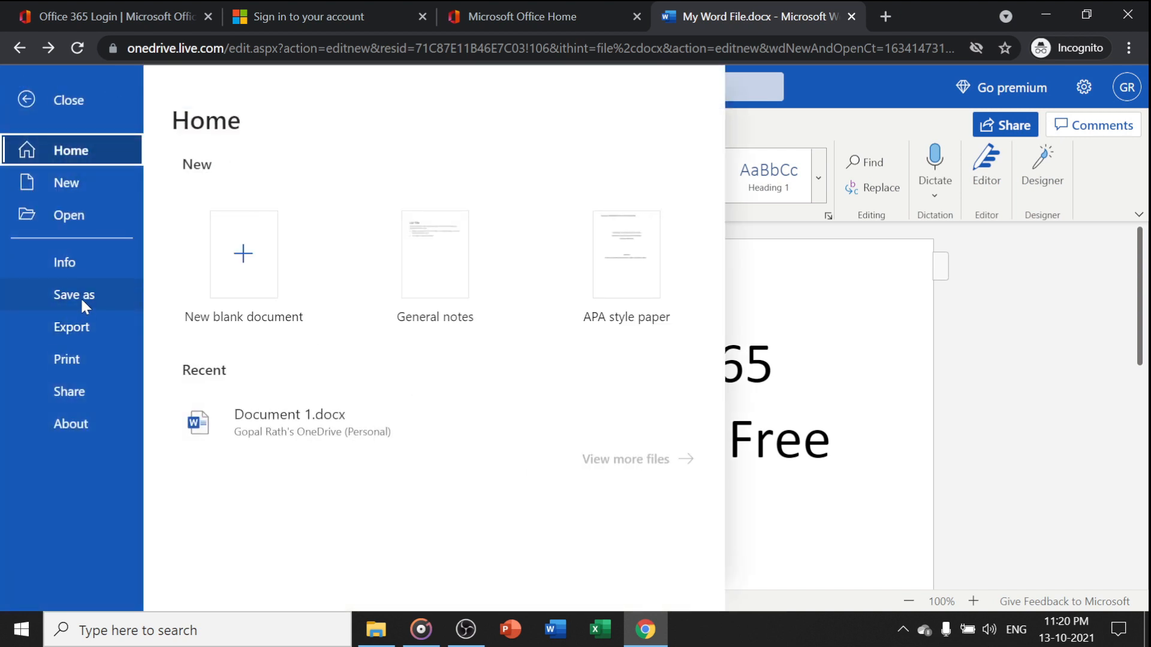
left_click(73, 294)
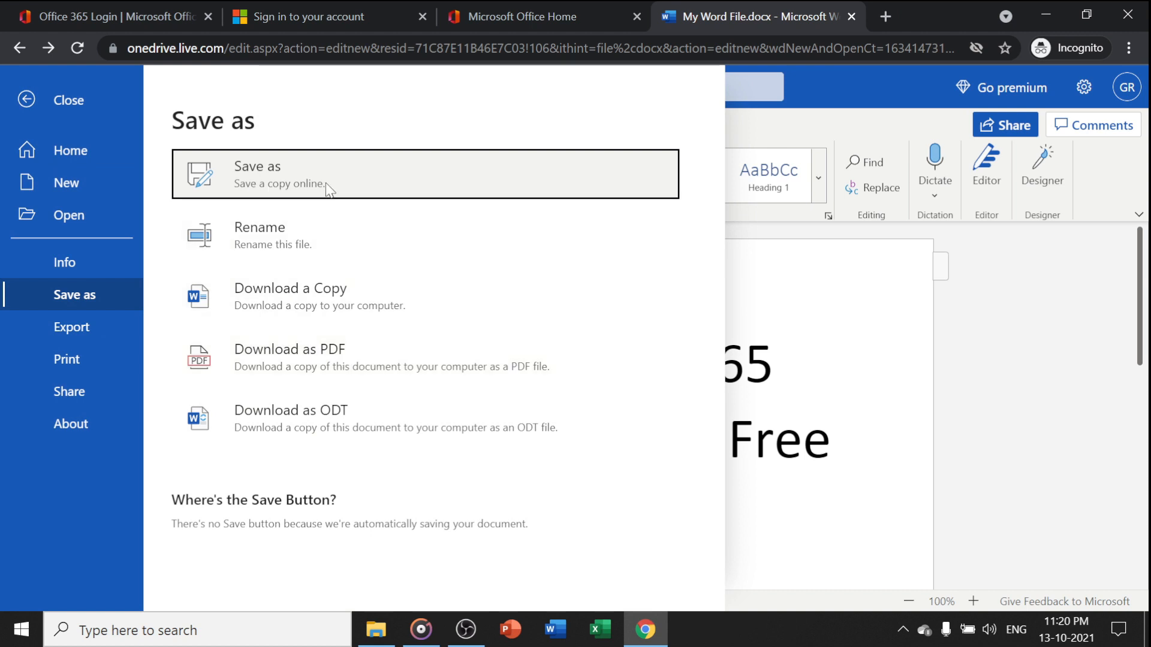
mouse_move(286, 312)
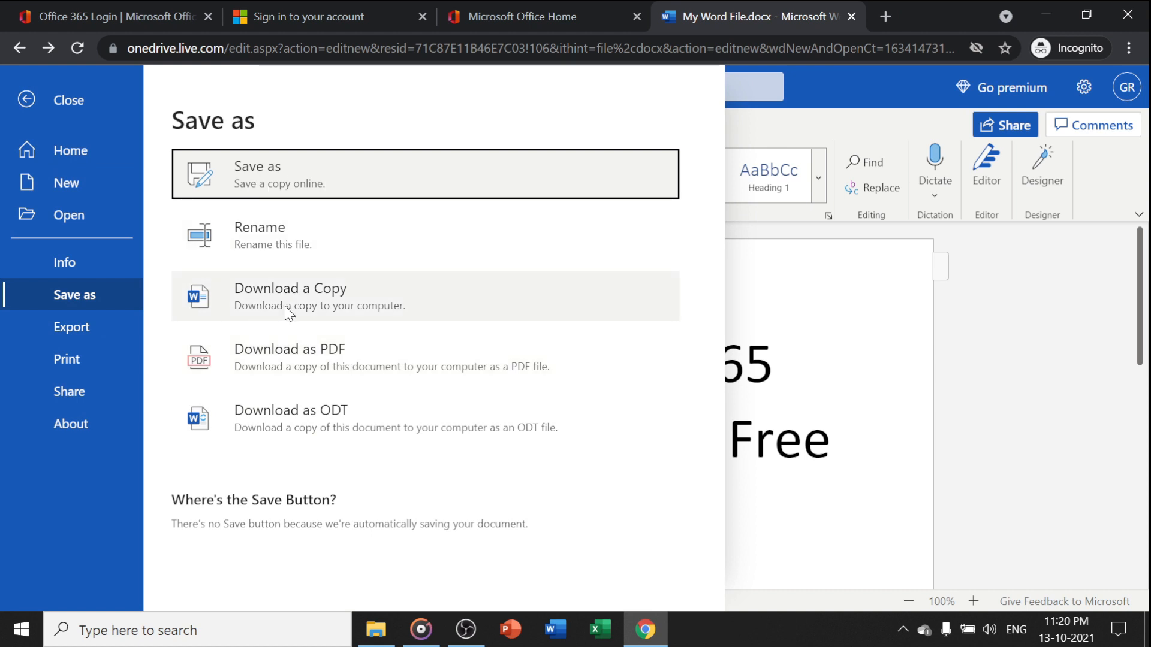
left_click(291, 296)
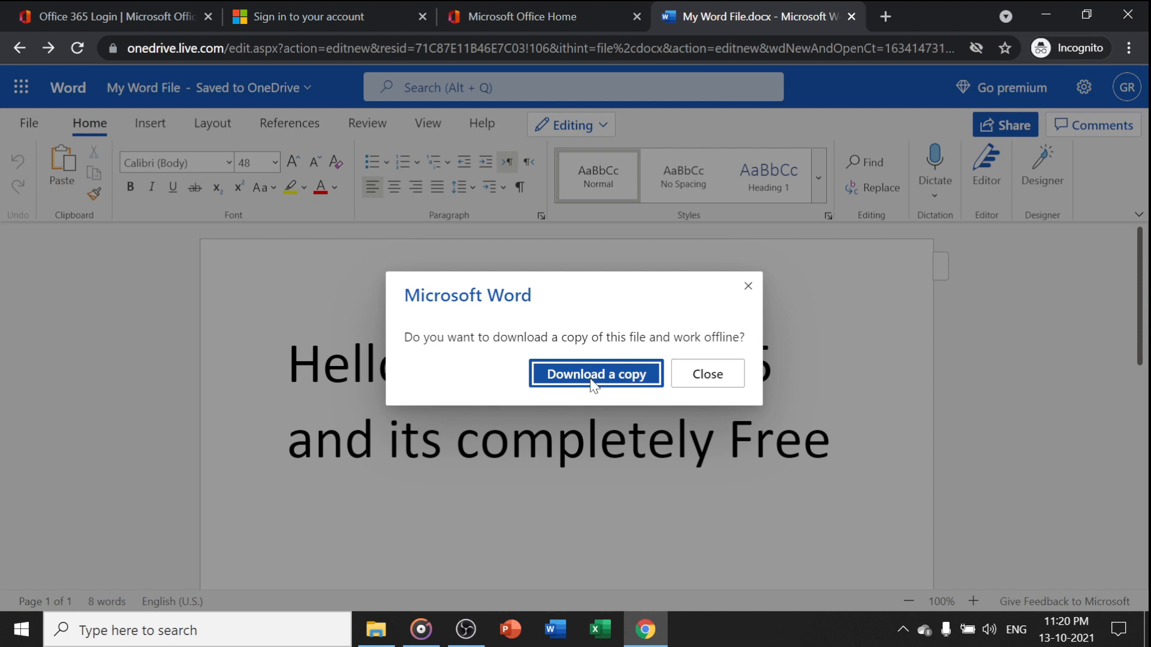
left_click(596, 373)
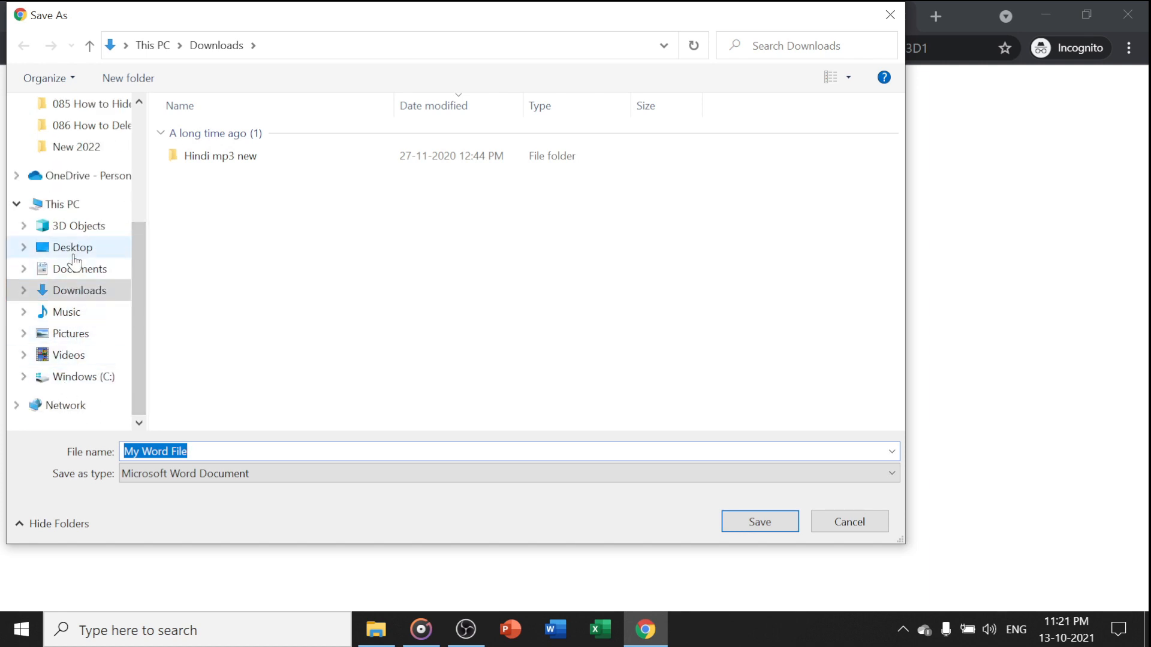
Save My Word File.docx to the Desktop.
left_click(72, 247)
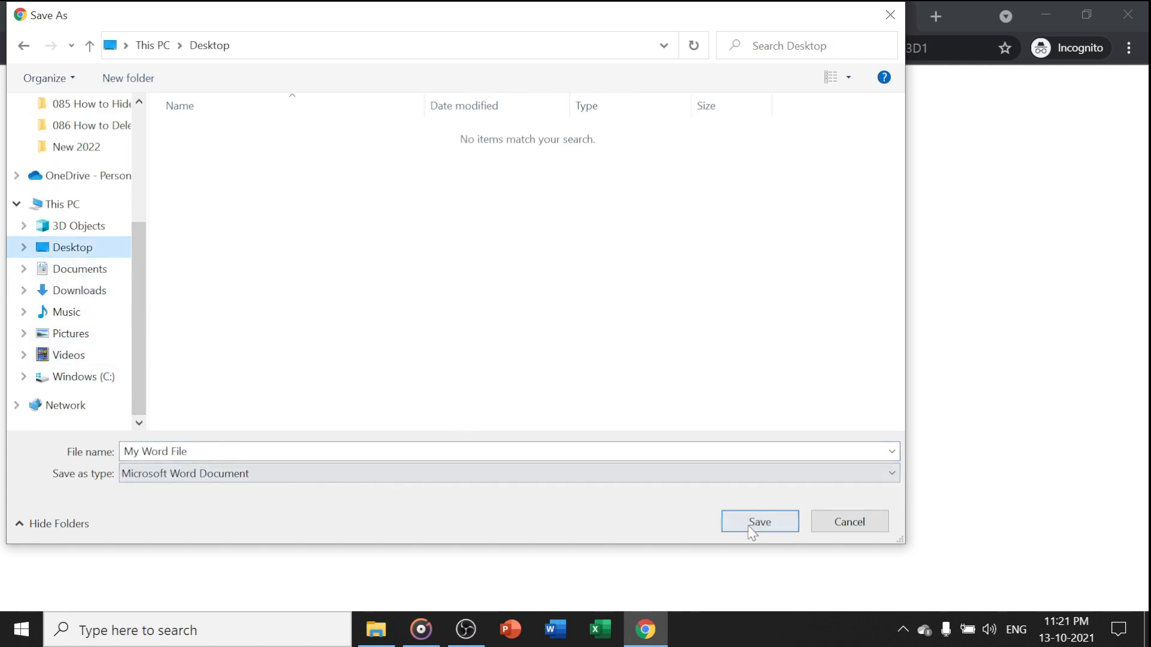
left_click(758, 522)
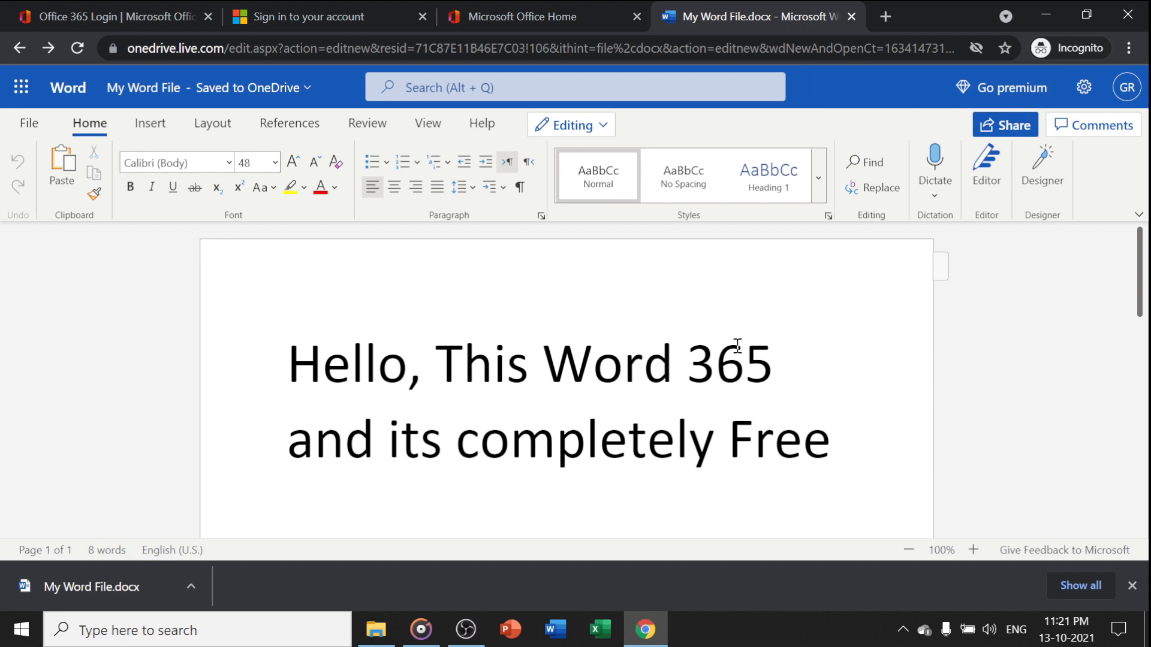
Close the Word tab and create a new Excel spreadsheet from Office.com.
left_click(850, 16)
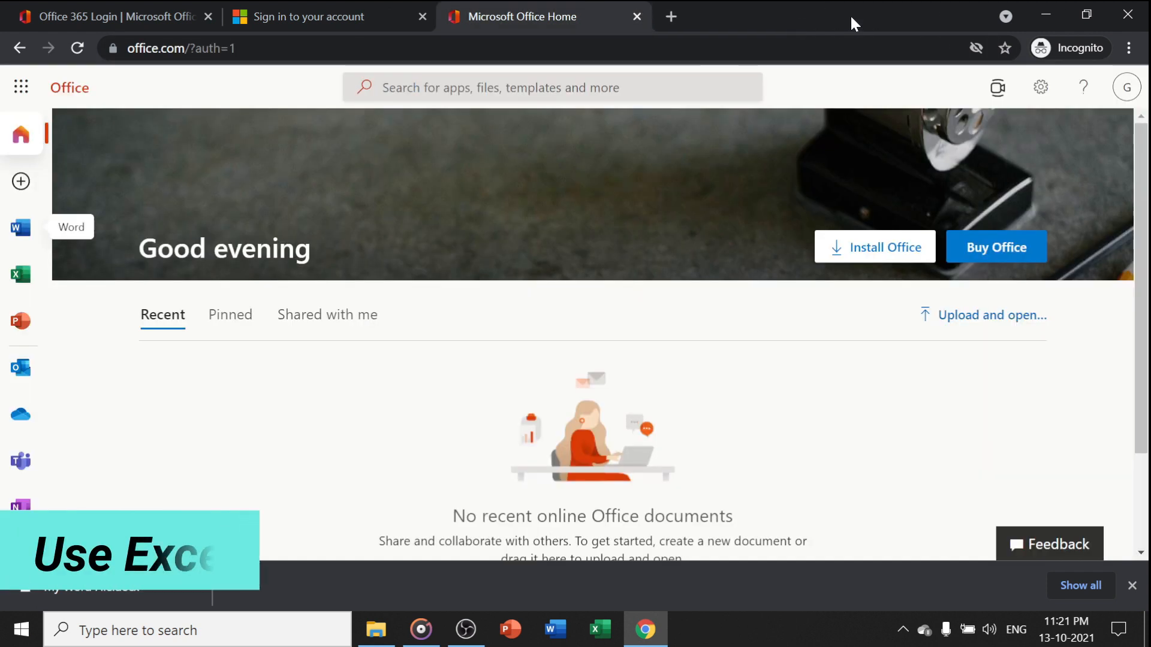
mouse_move(20, 275)
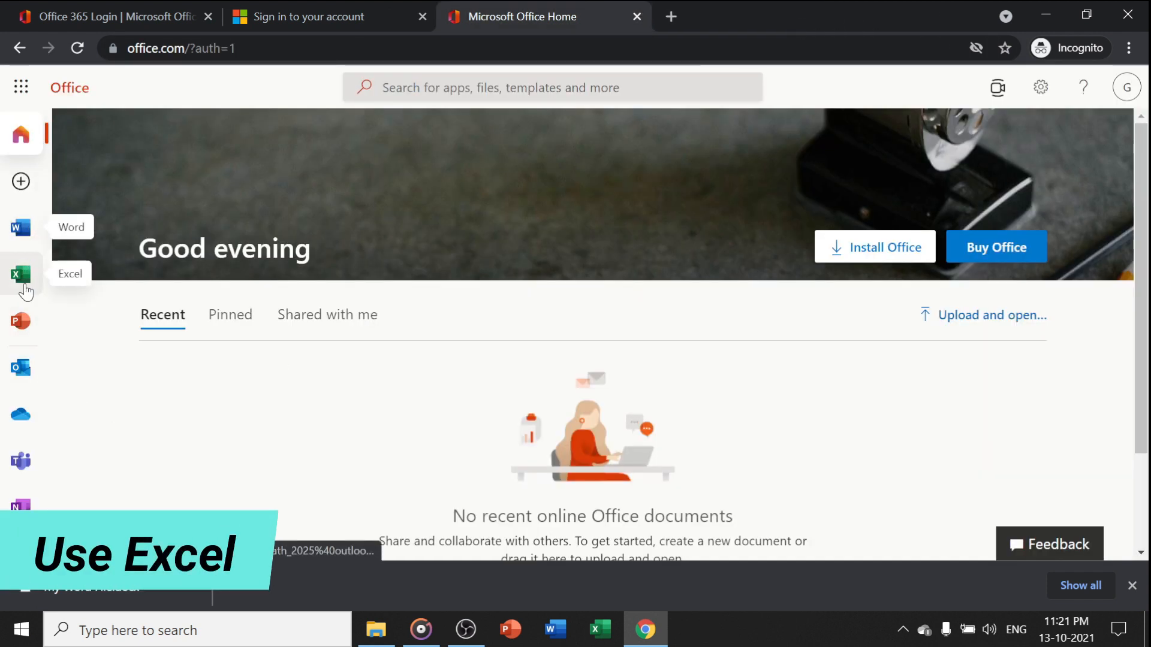
left_click(20, 181)
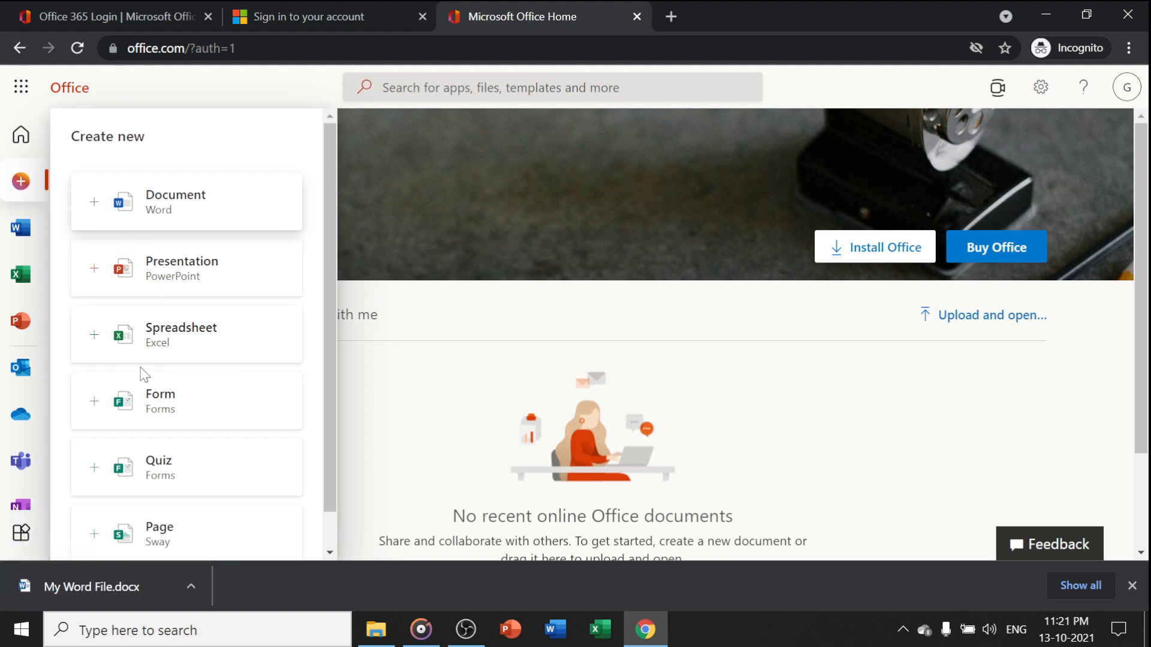
mouse_move(158, 337)
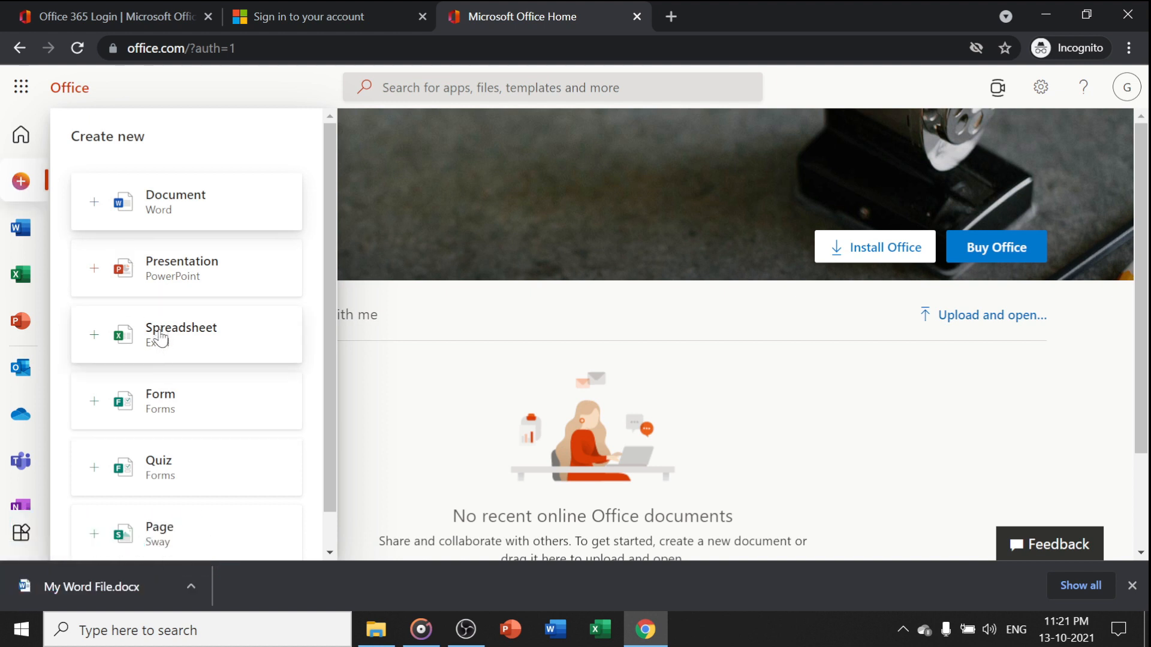
left_click(180, 327)
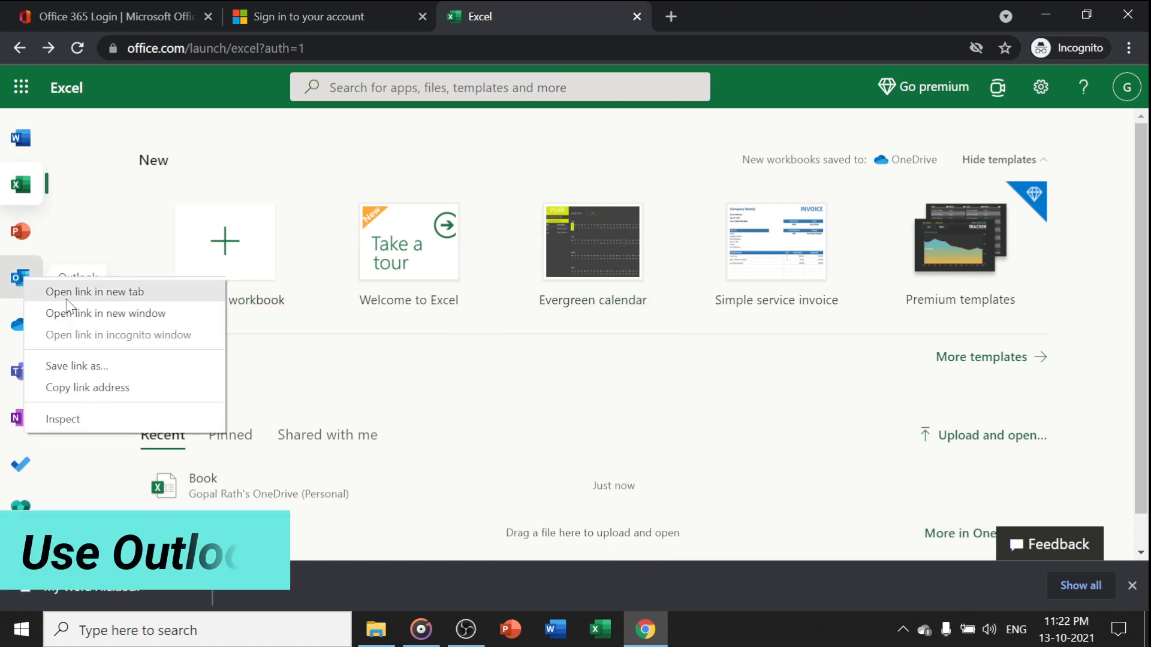
Open Outlook from the left app bar in a new browser tab.
left_click(94, 292)
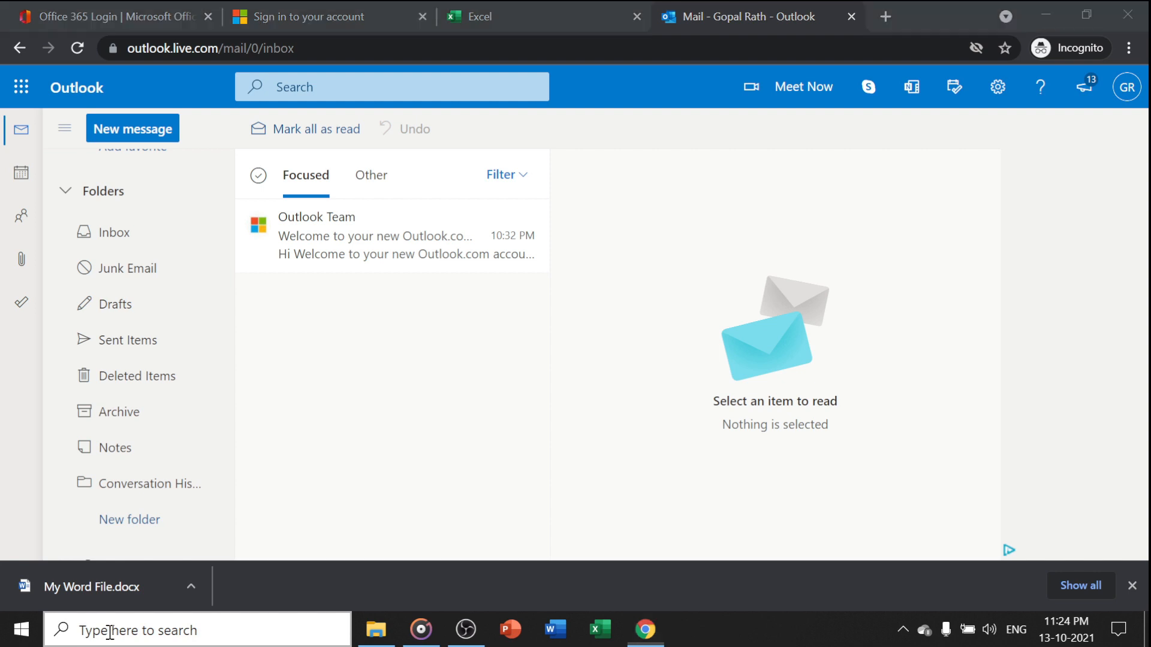
Search Windows for 'offi' and launch the Office desktop app from Best match.
type("offi")
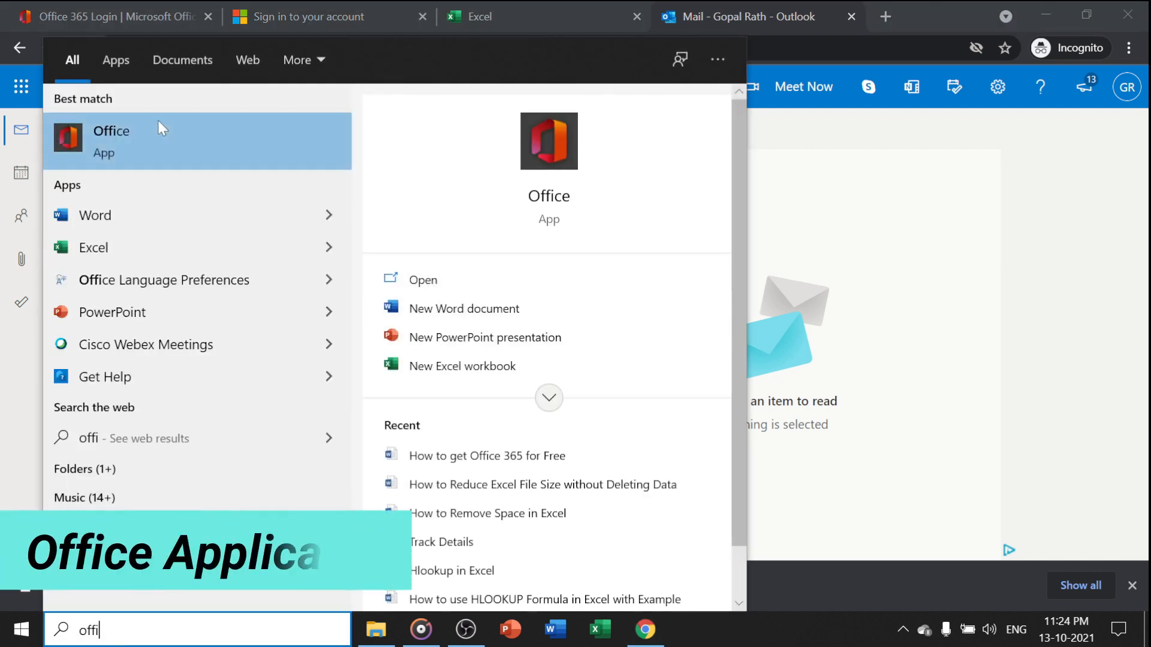
left_click(111, 141)
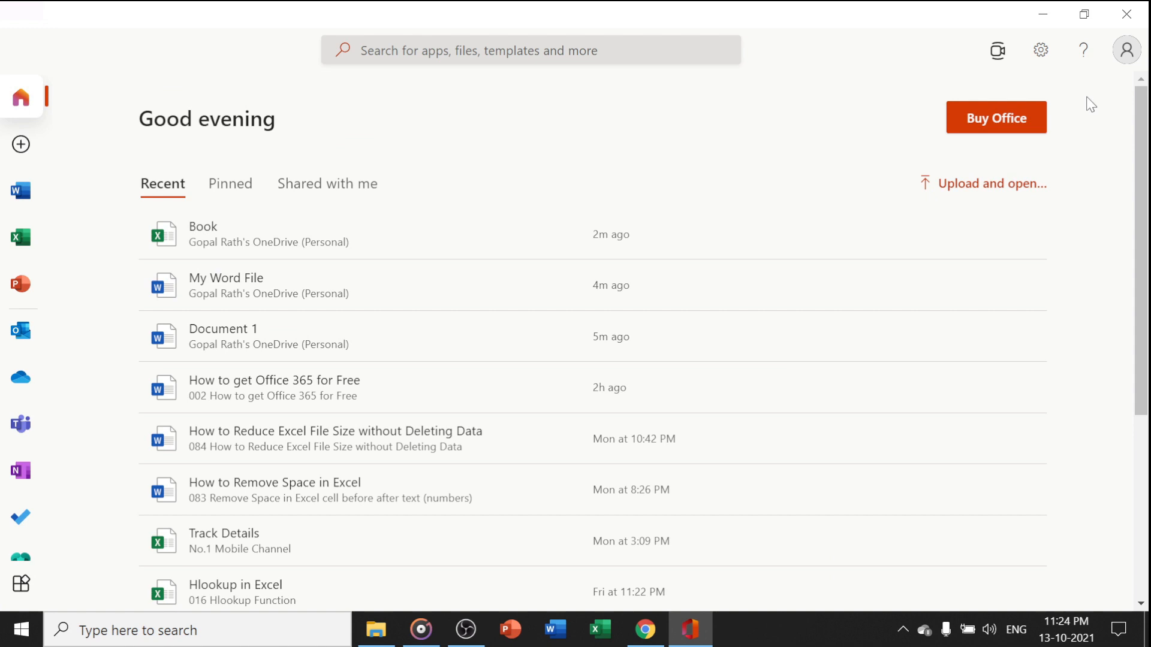
mouse_move(1126, 50)
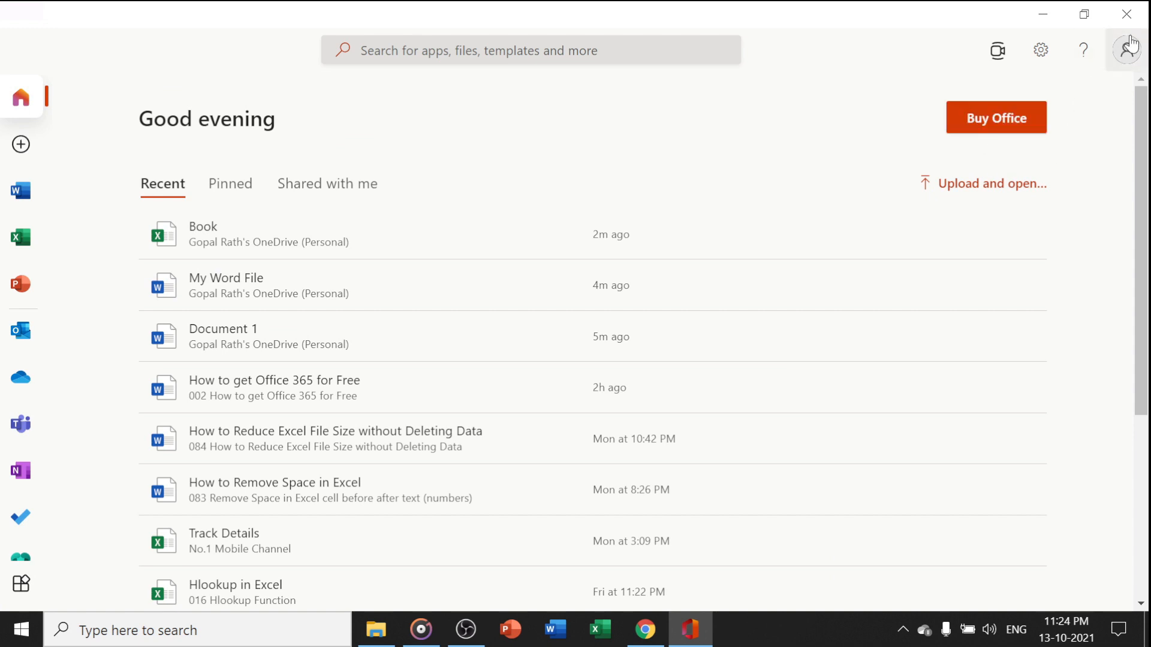
Check and dismiss the My account pane, then show the Create new-file options.
left_click(1127, 50)
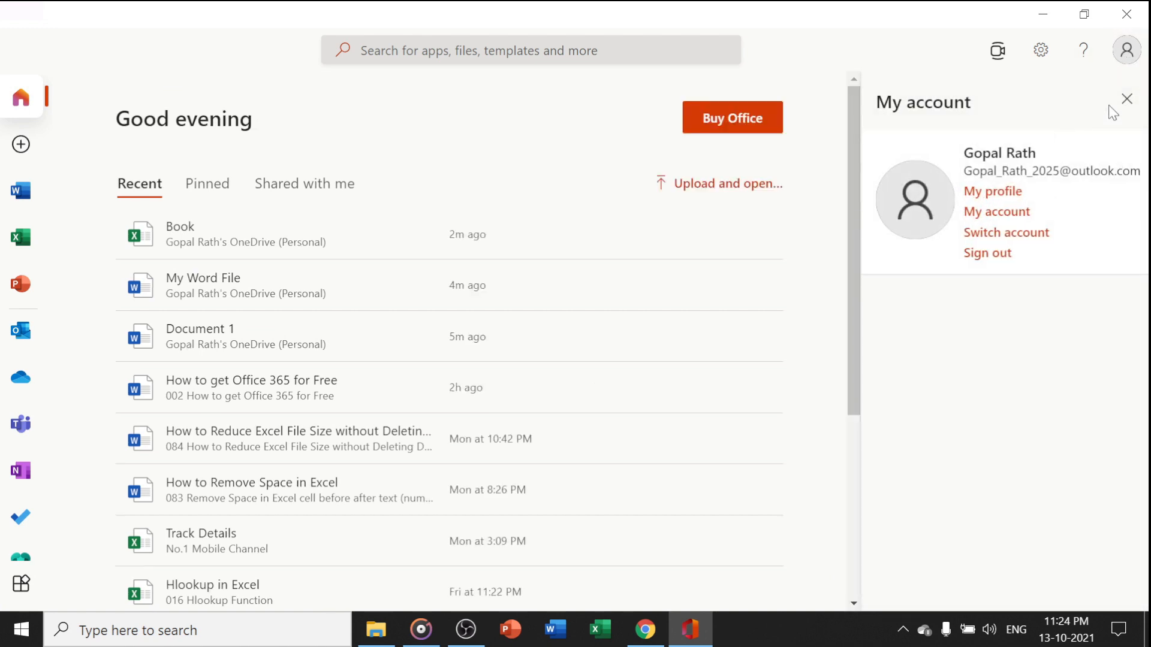
left_click(1125, 98)
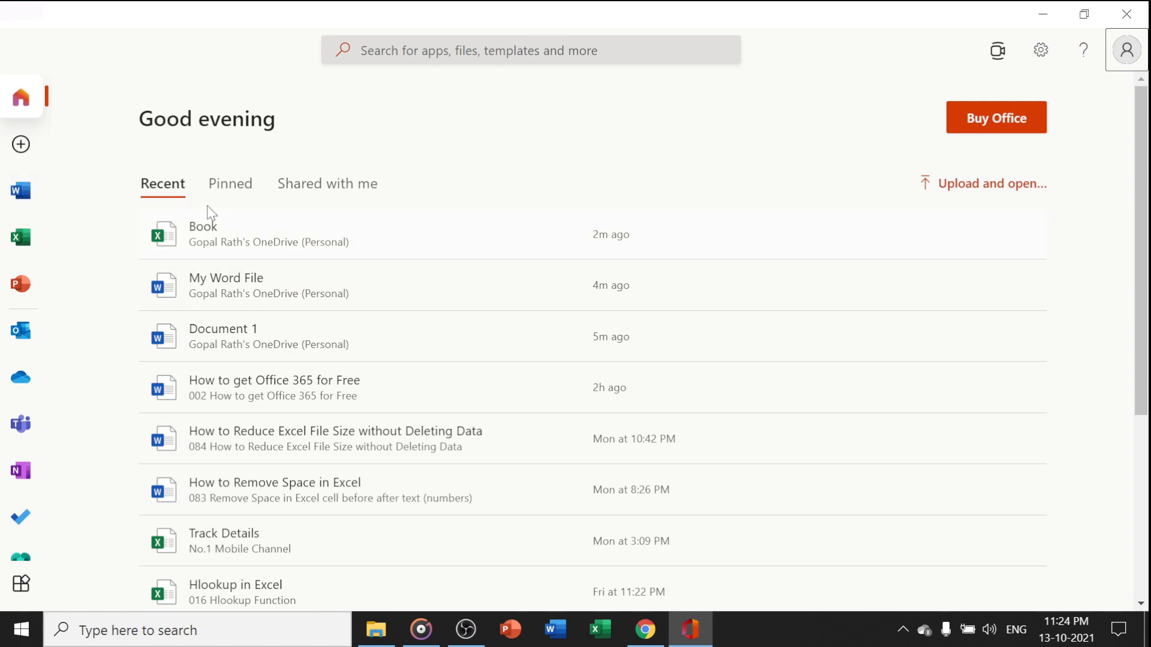
mouse_move(259, 222)
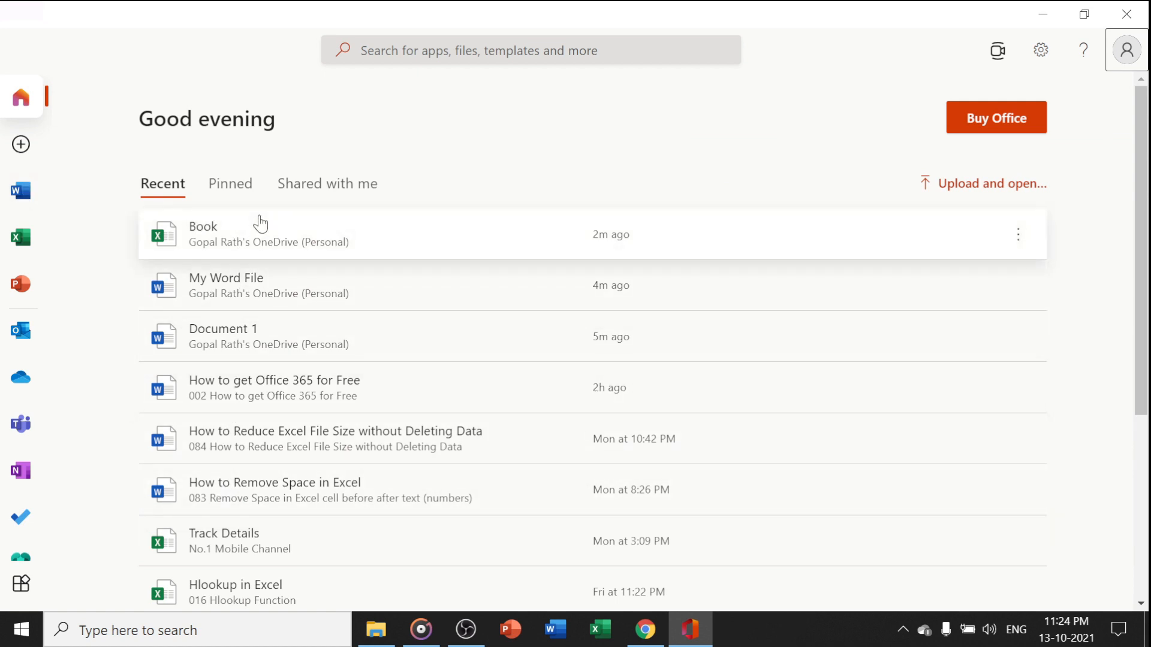
left_click(20, 144)
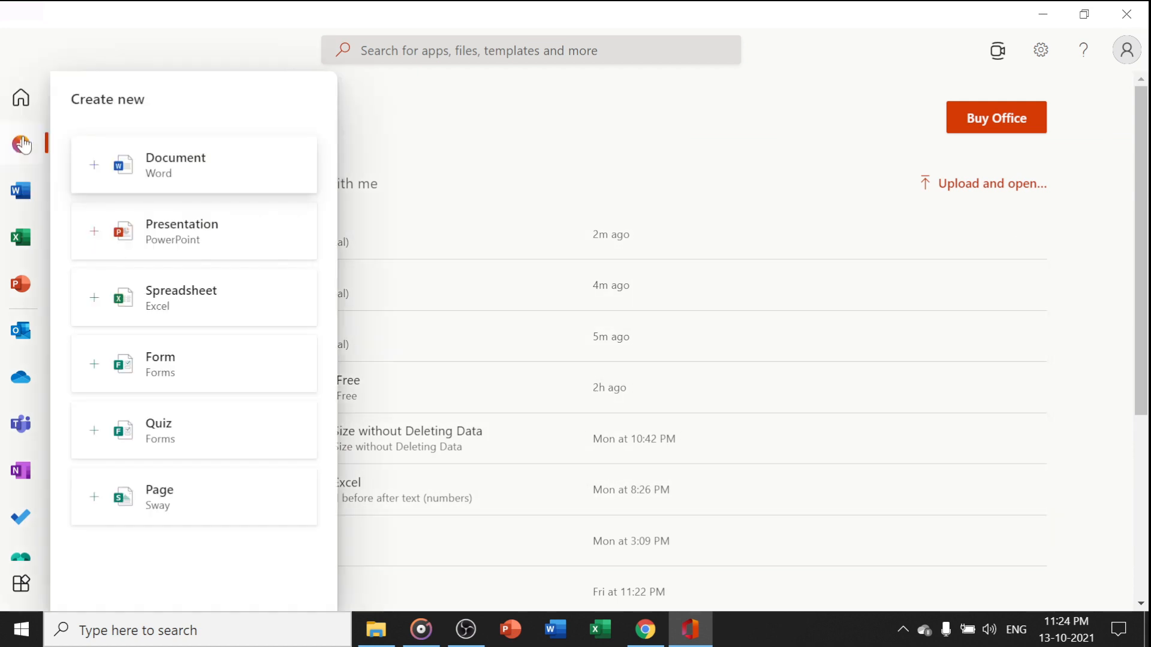
mouse_move(20, 236)
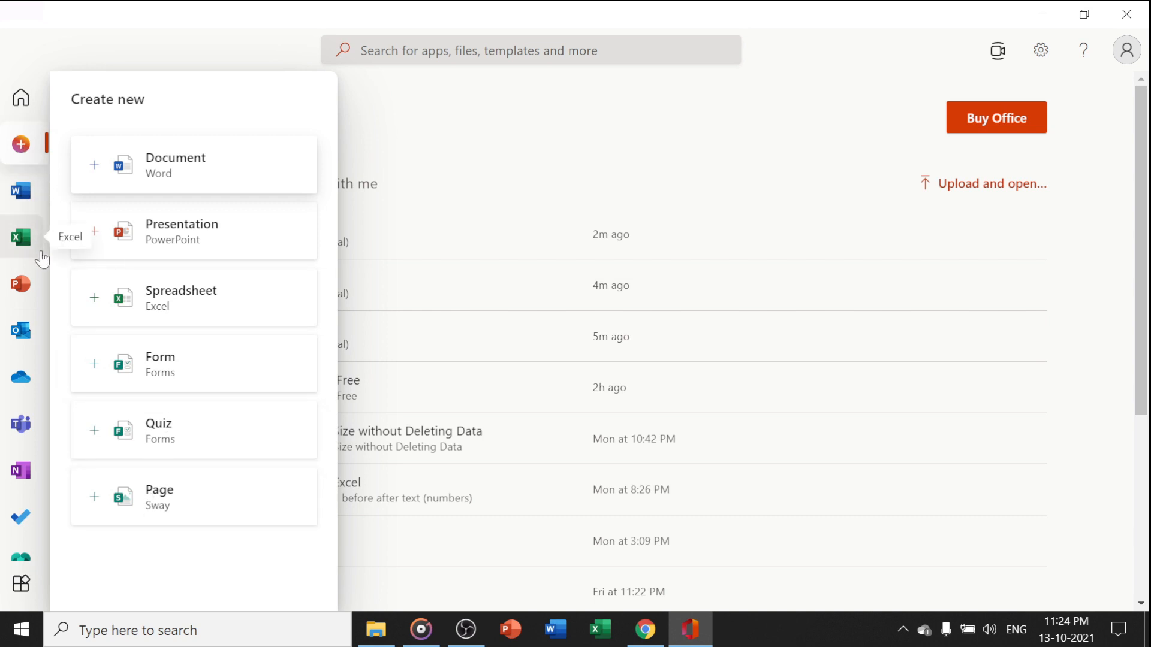
mouse_move(20, 284)
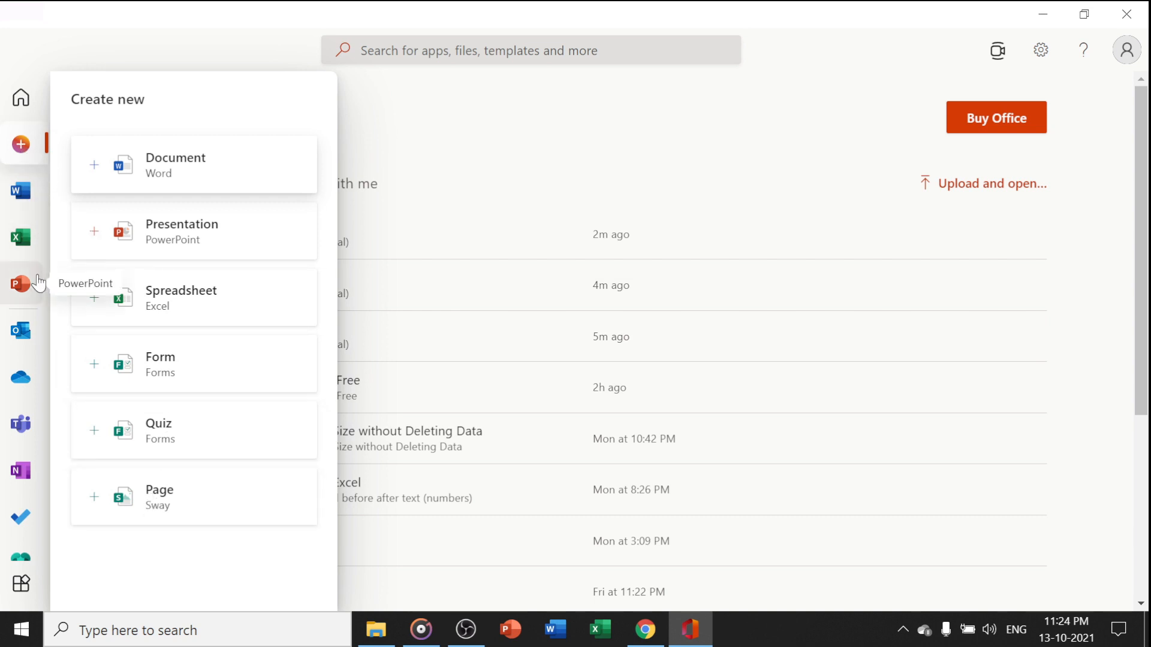